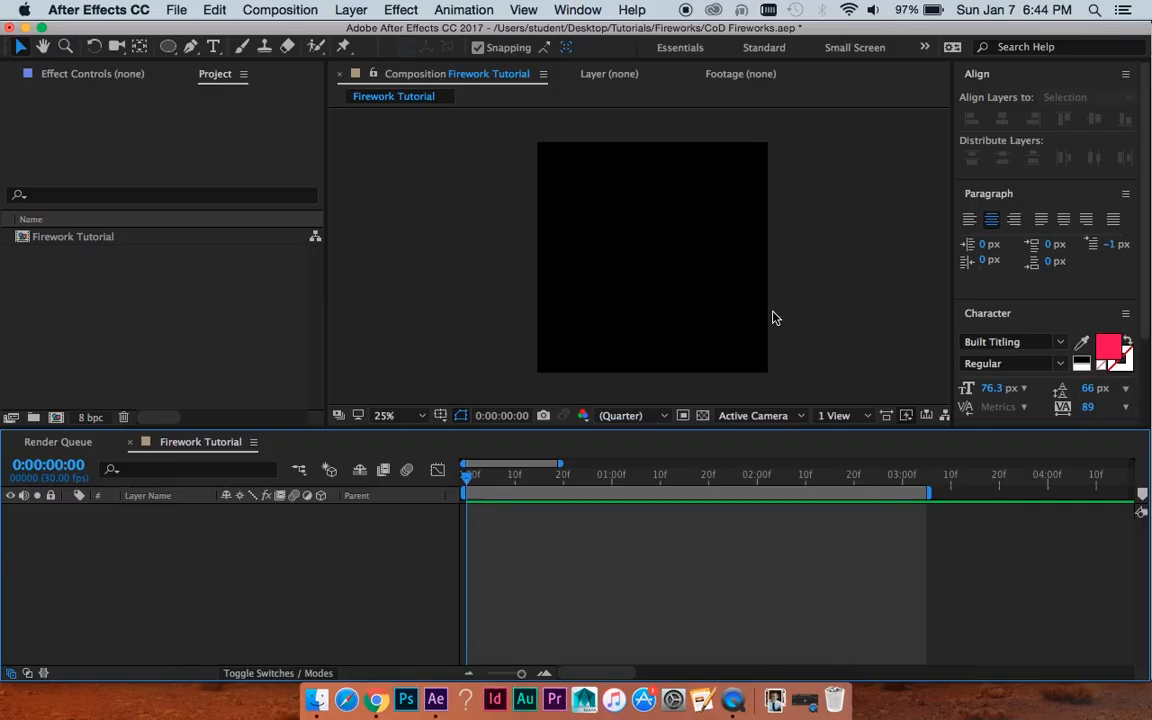
mouse_move(782, 312)
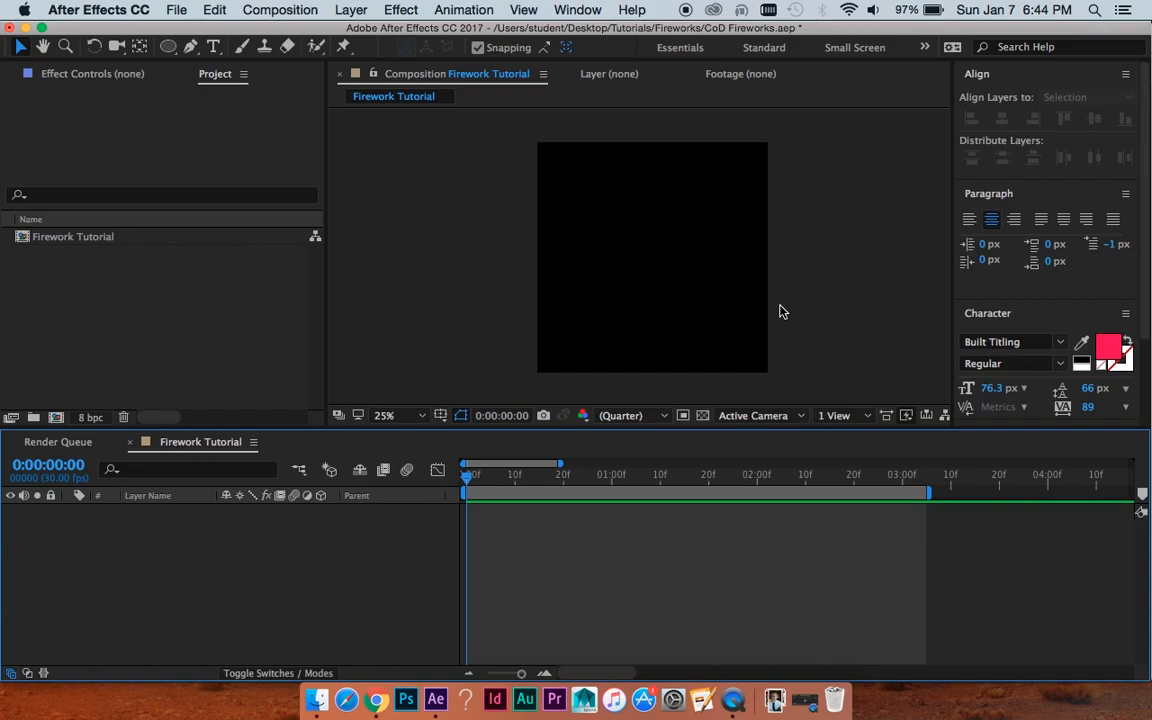
mouse_move(520, 528)
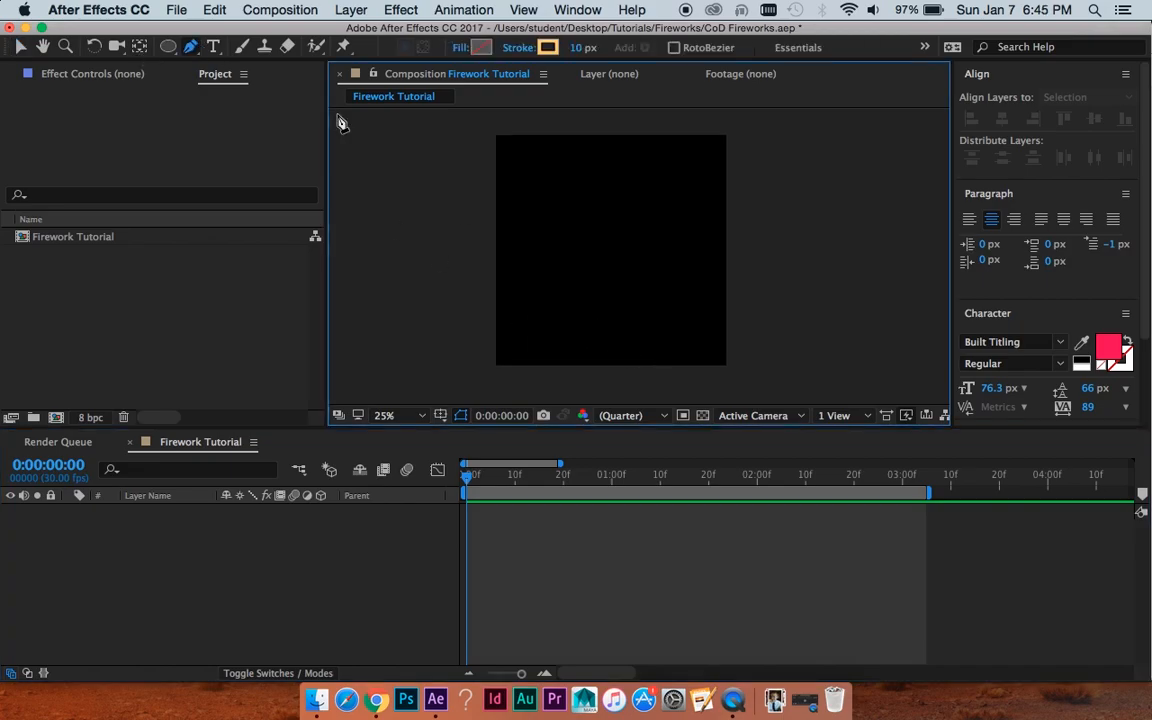
mouse_move(620, 390)
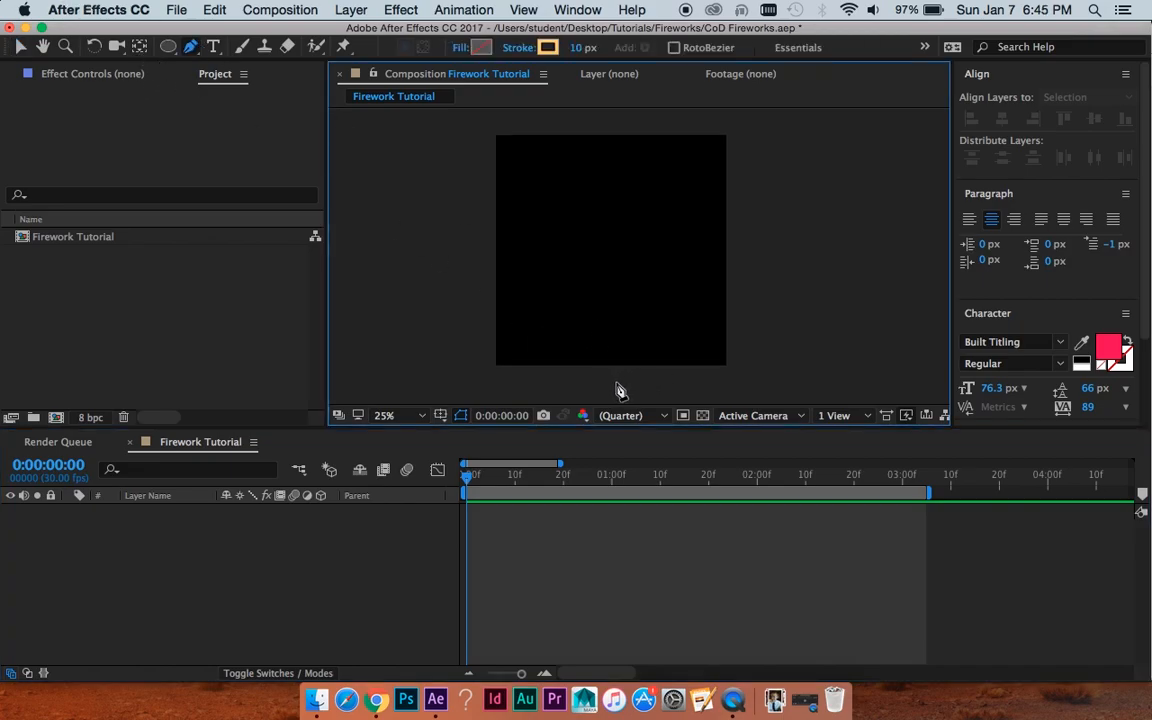
- Draw a vertical orange line, name the layer Launch and expand its Contents > Shape 1
drag(616, 234, 616, 380)
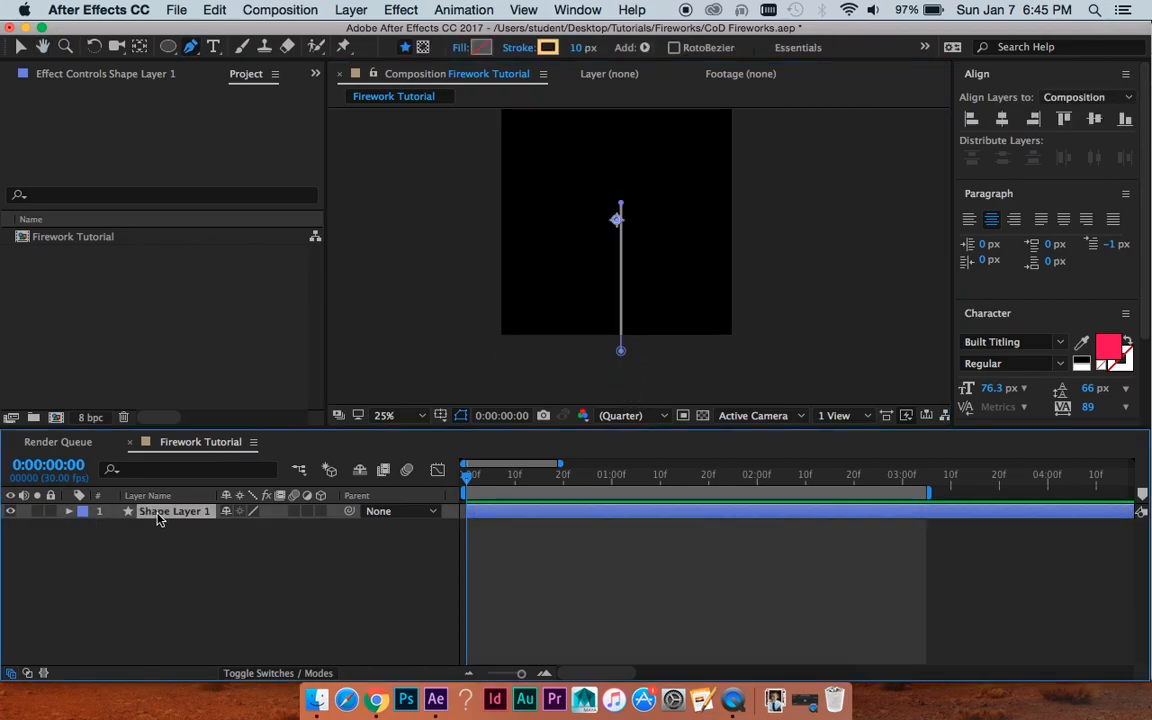
text(Launch)
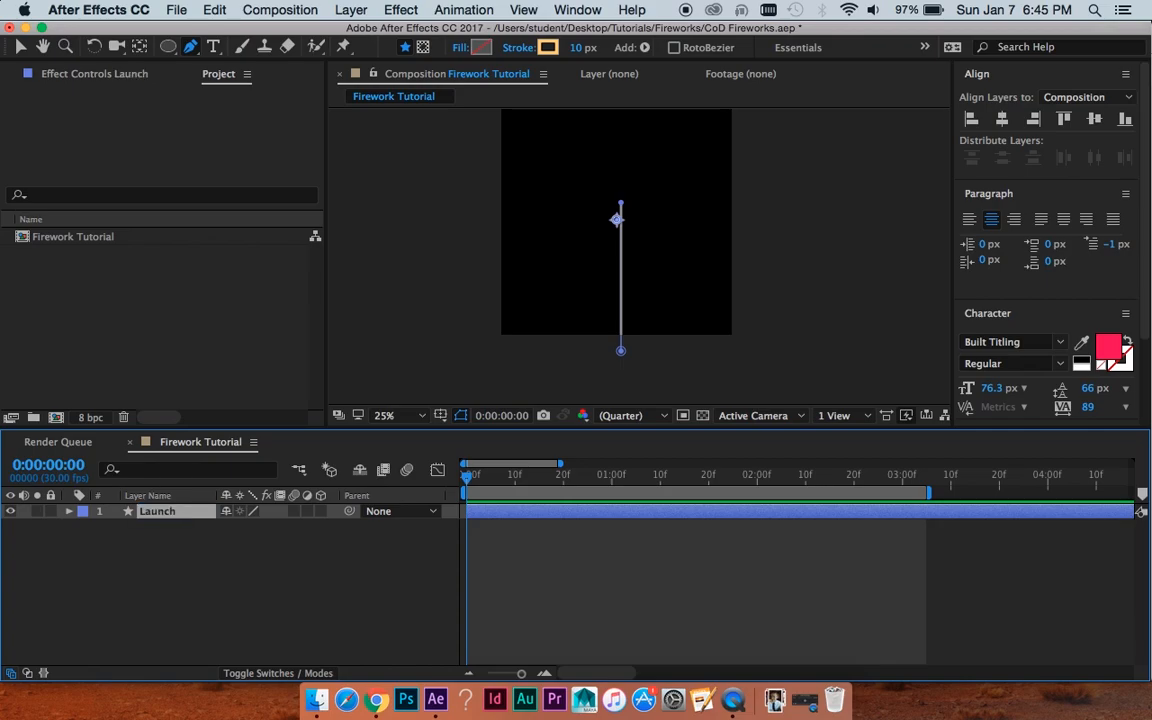
click(68, 512)
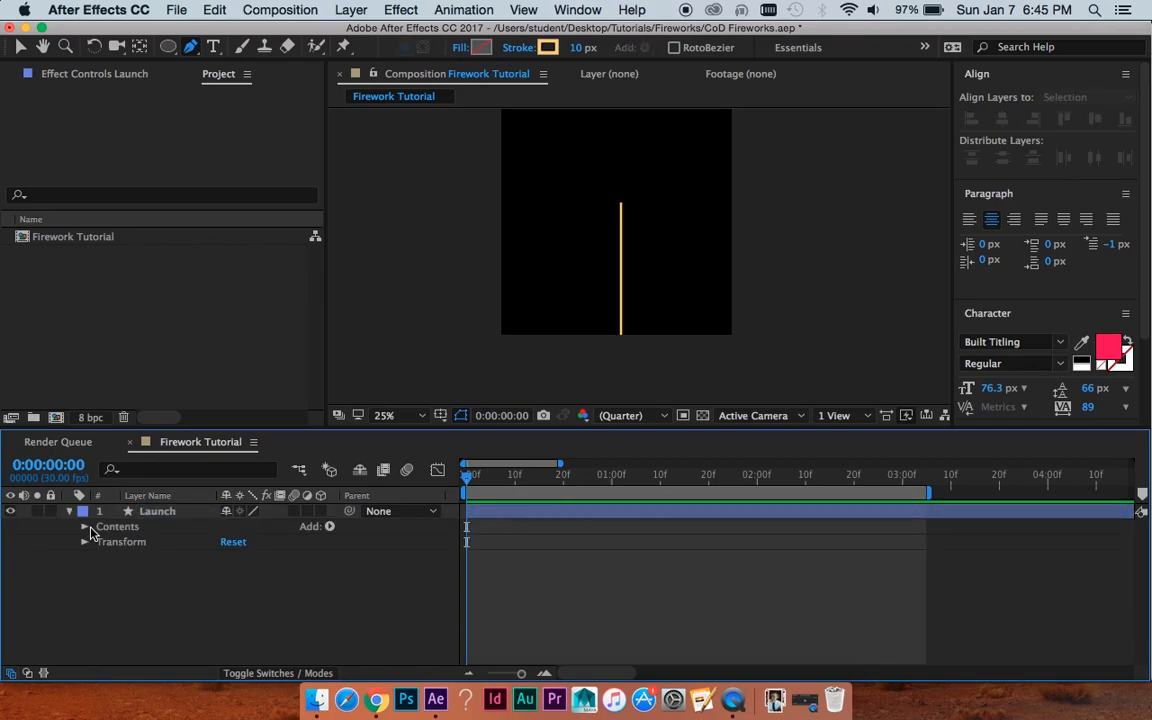
click(84, 526)
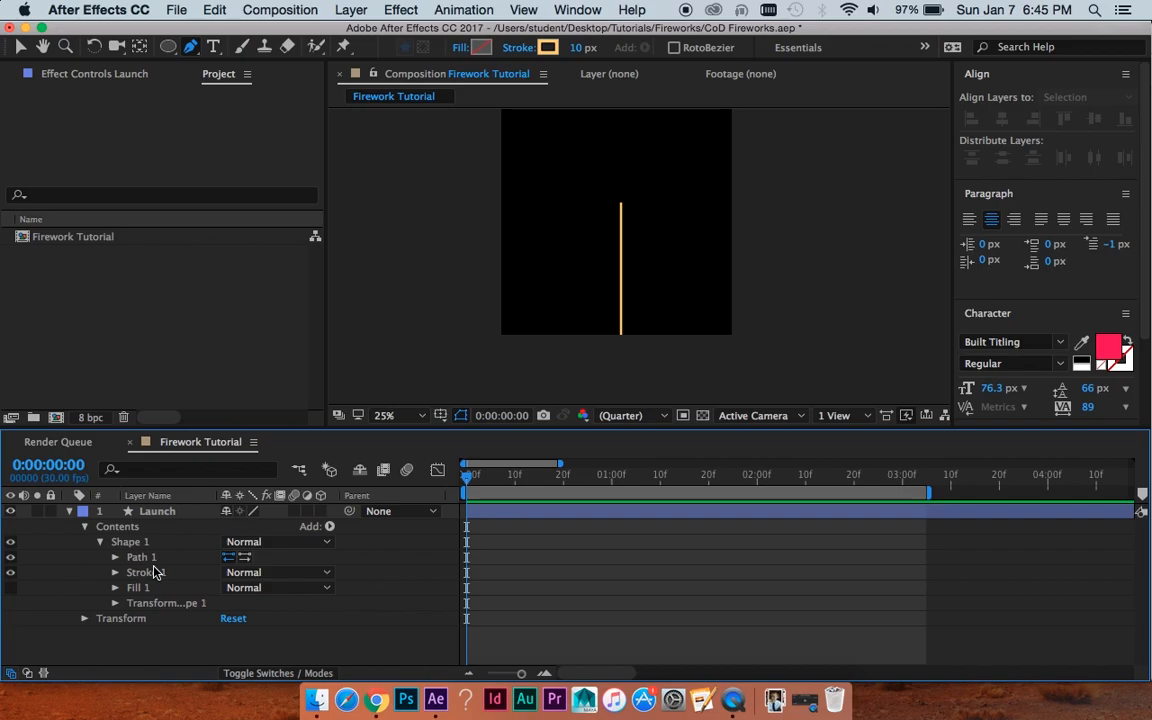
mouse_move(148, 618)
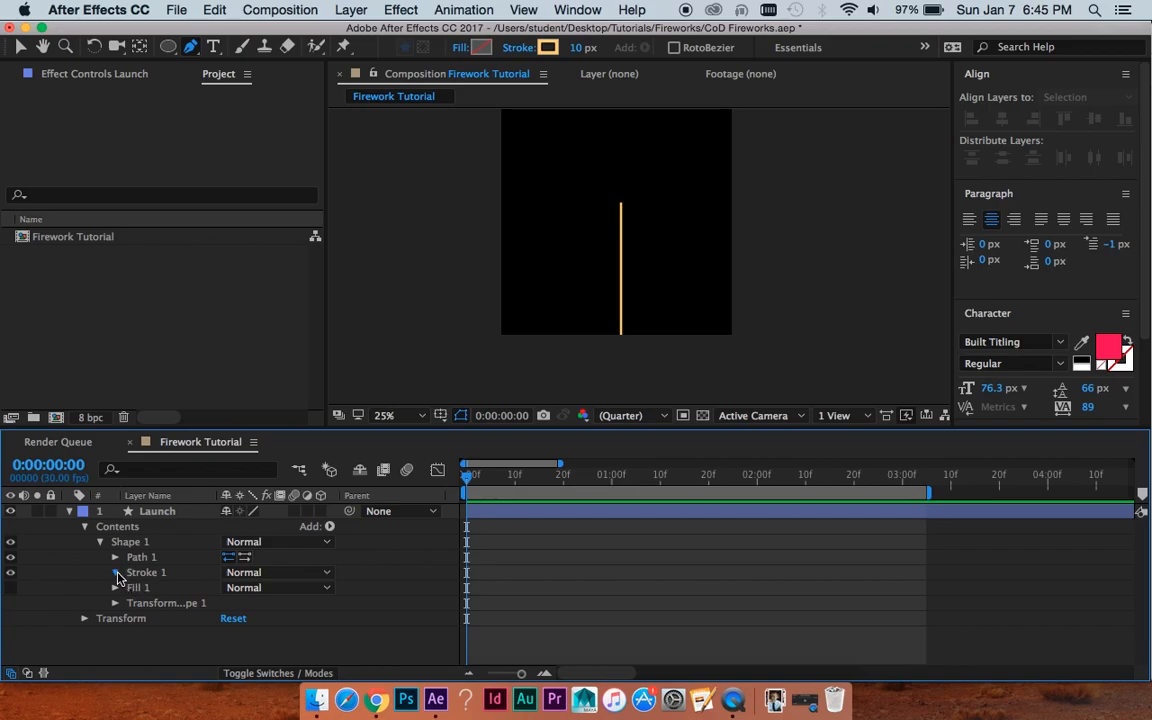
- Keyframe Stroke 1 colour from orange at 0s to red FF1540 at 1s
click(116, 572)
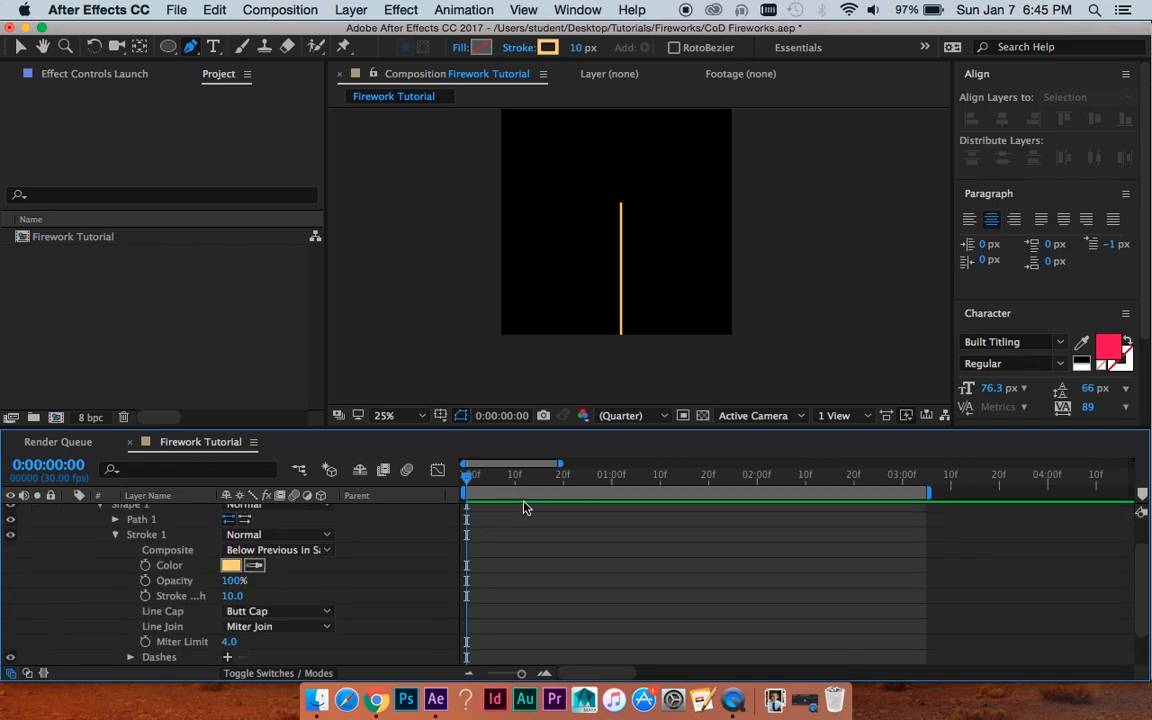
mouse_move(544, 512)
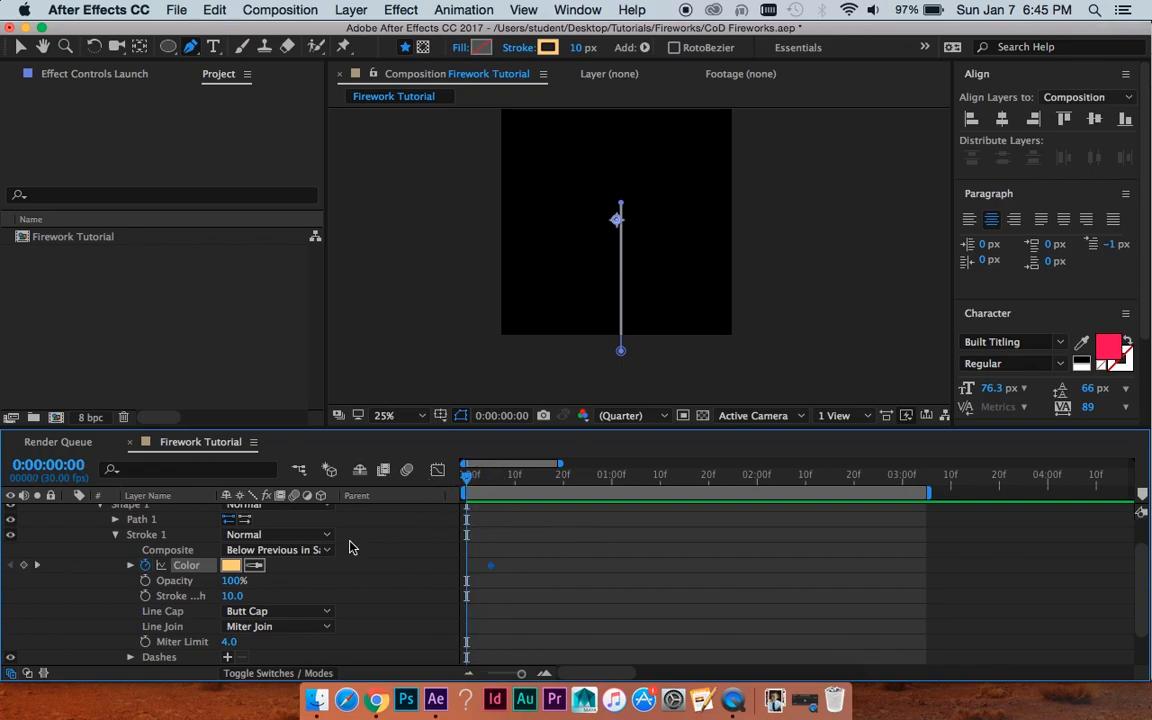
click(230, 564)
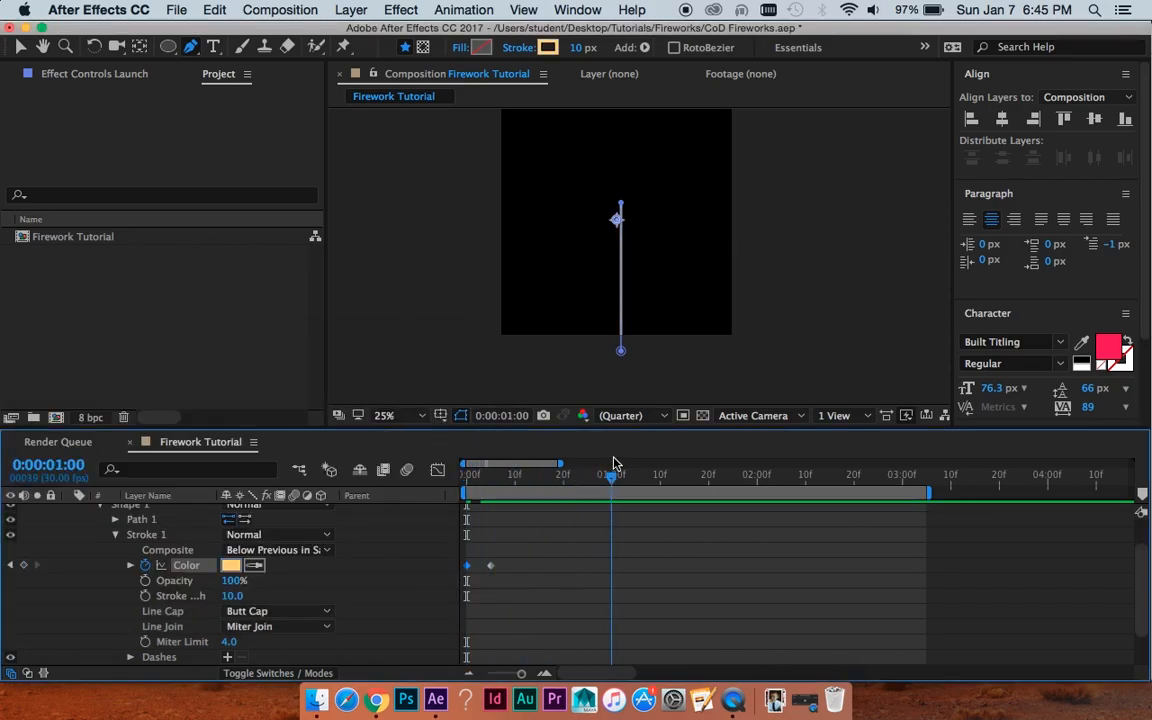
click(232, 564)
text(FF1540)
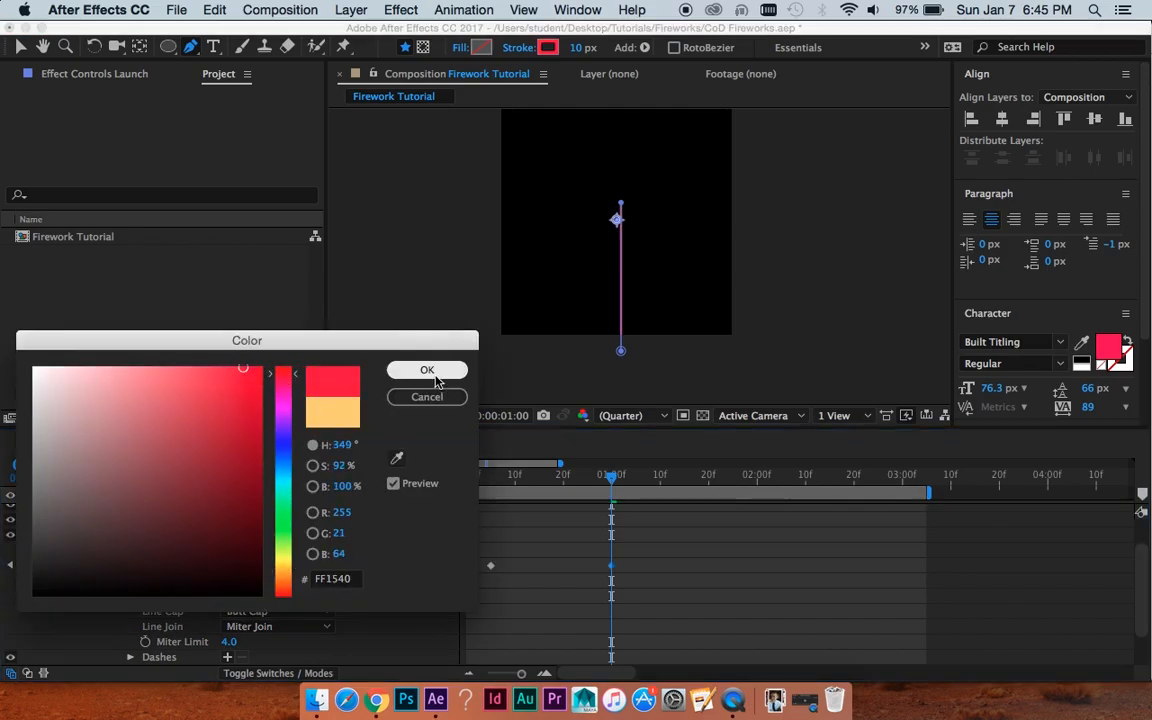
click(428, 368)
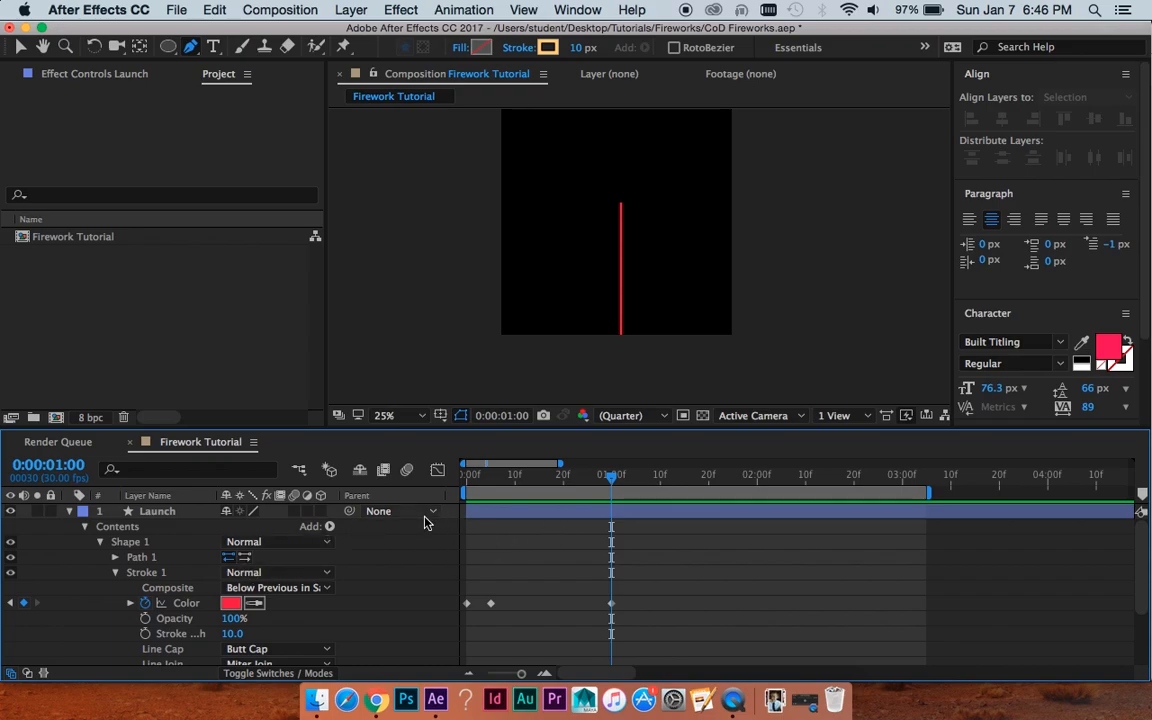
- Add Trim Paths with Start and End keyframes at 0s and 1s, delaying Start a few frames
click(330, 526)
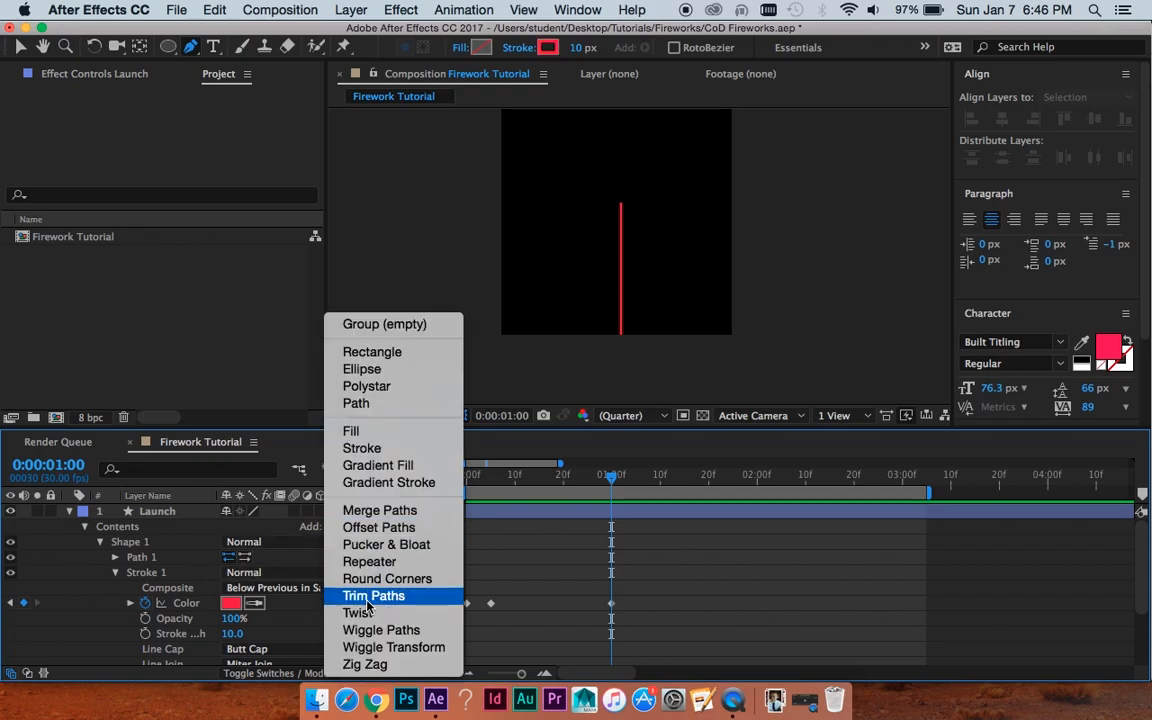
click(372, 596)
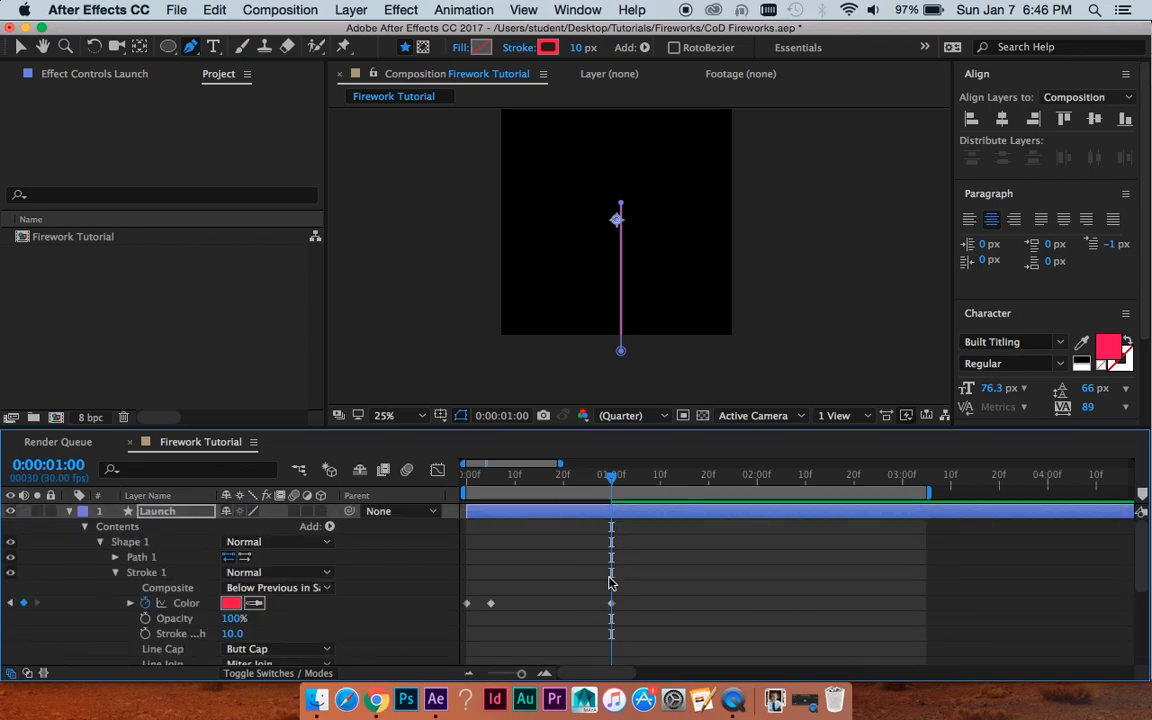
scroll(down, 3)
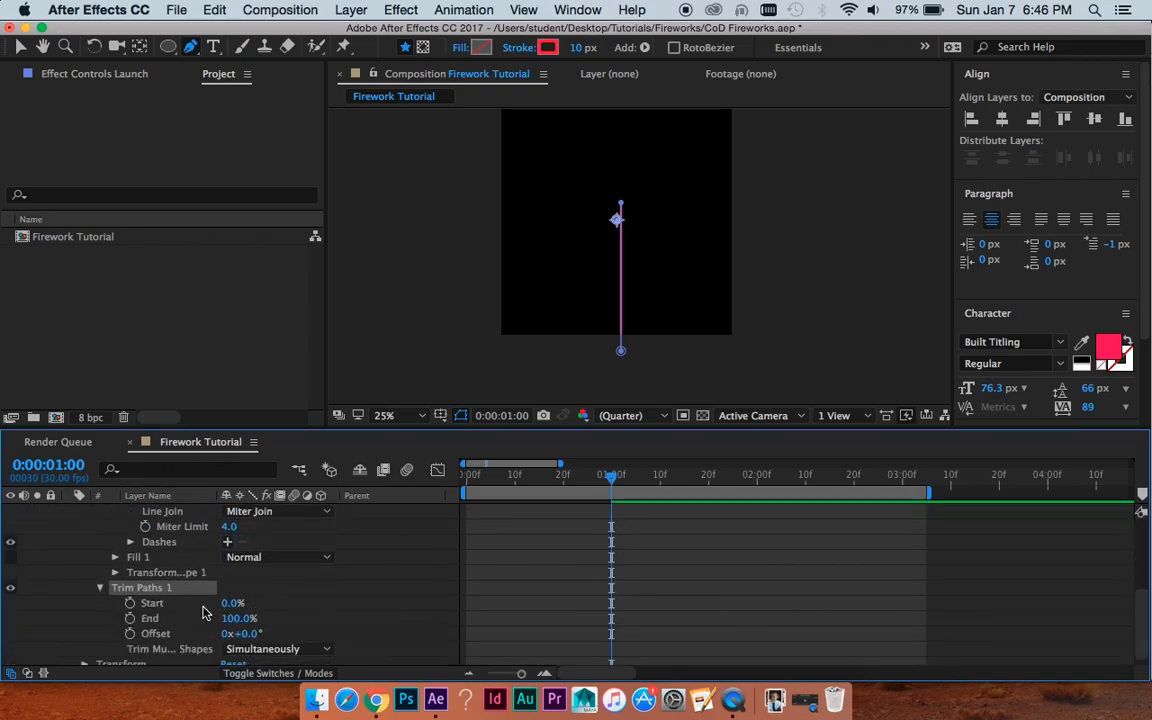
click(152, 602)
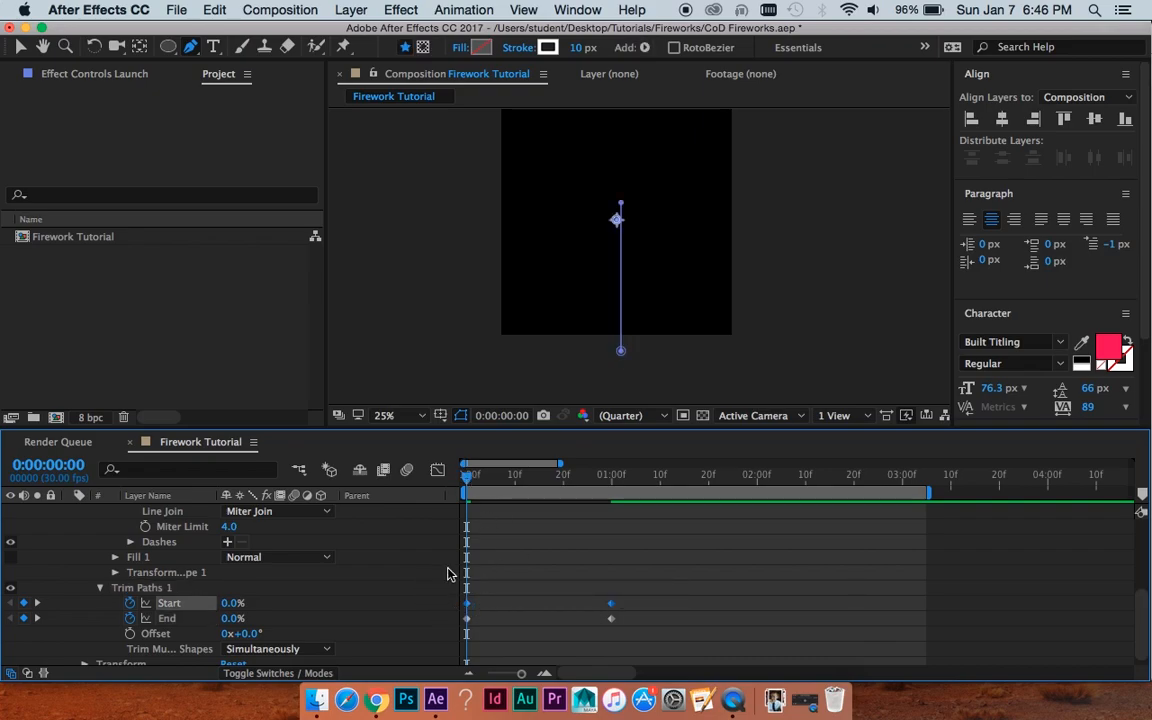
drag(610, 604, 642, 604)
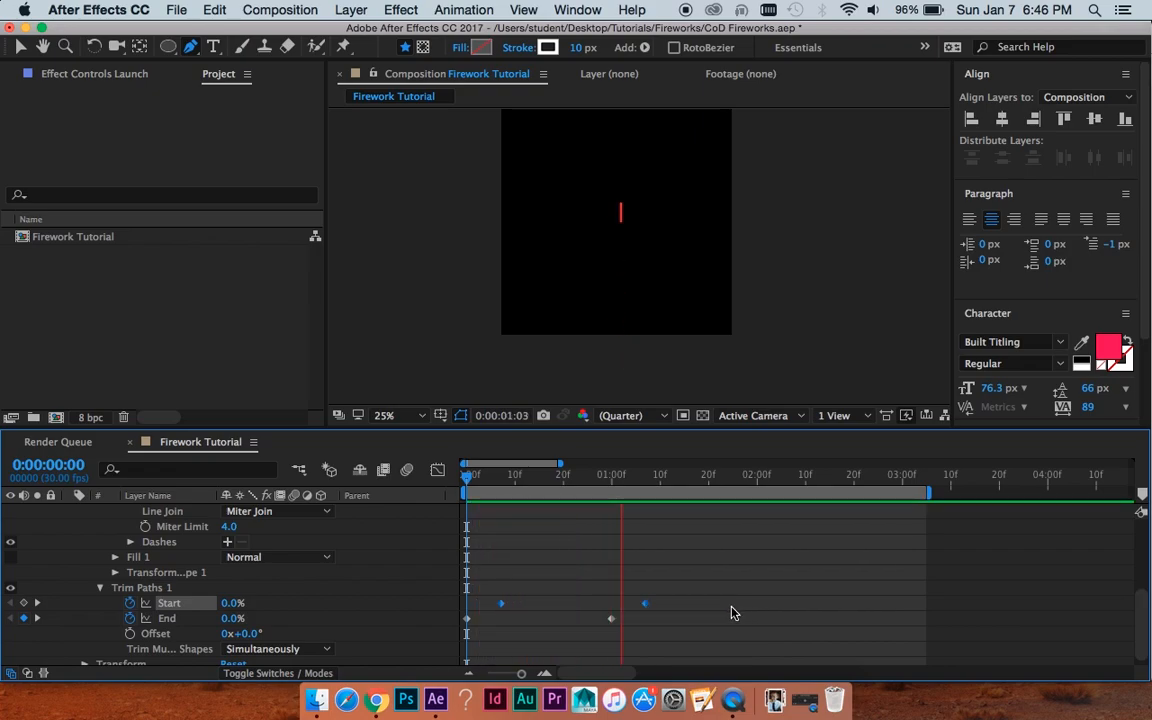
click(694, 474)
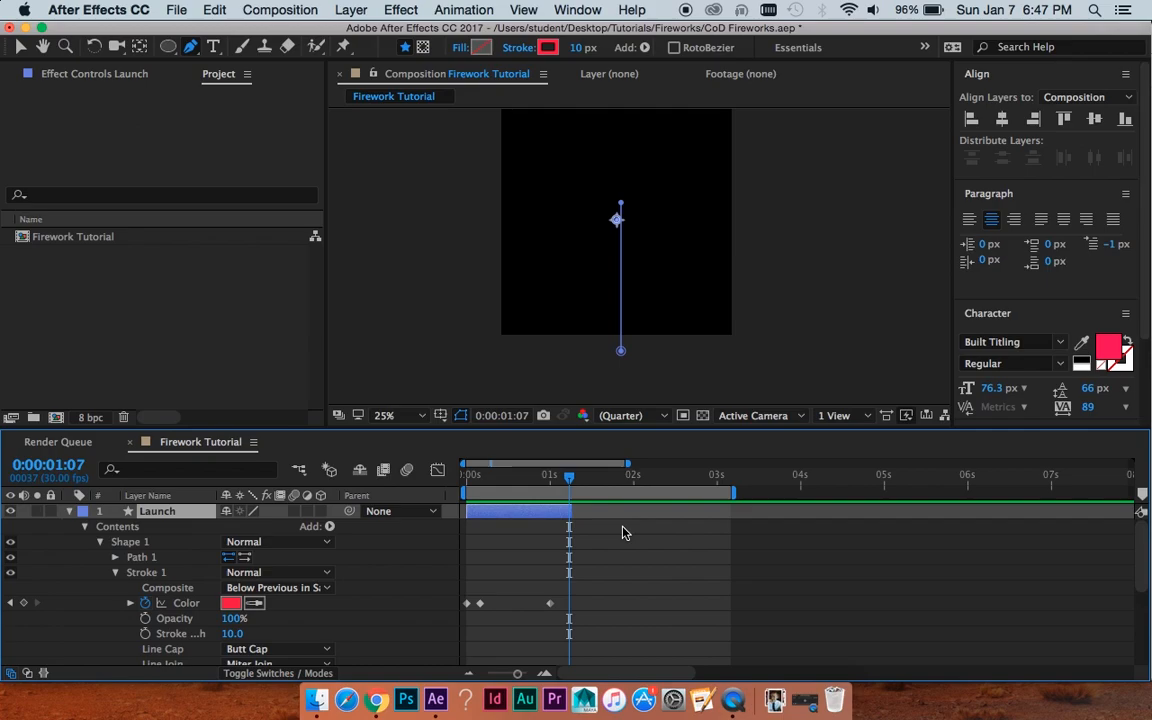
mouse_move(652, 586)
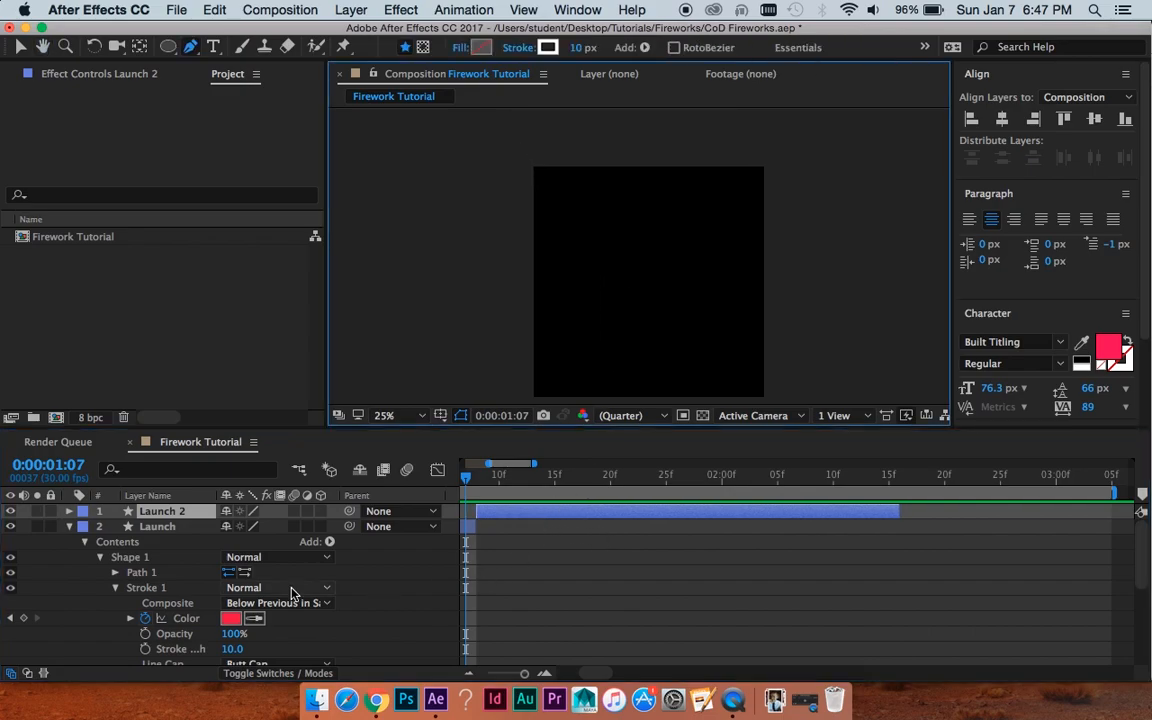
- Rename the duplicated Launch copy to Burst 1
double_click(164, 512)
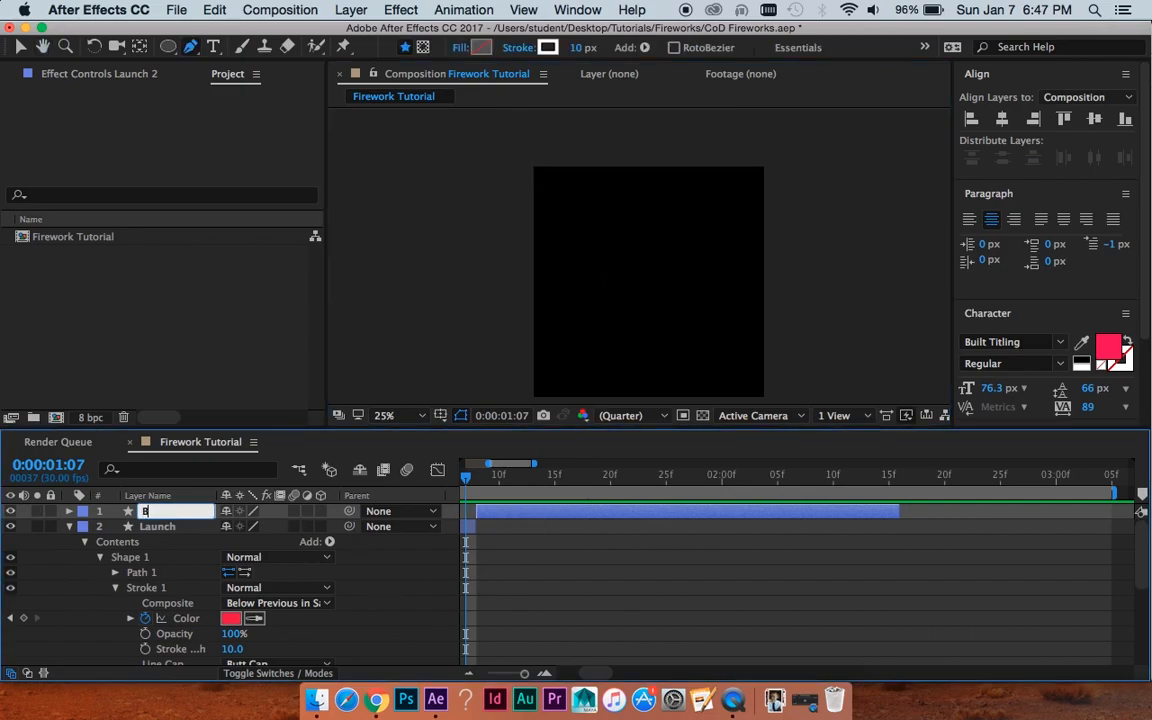
text(Burst 1)
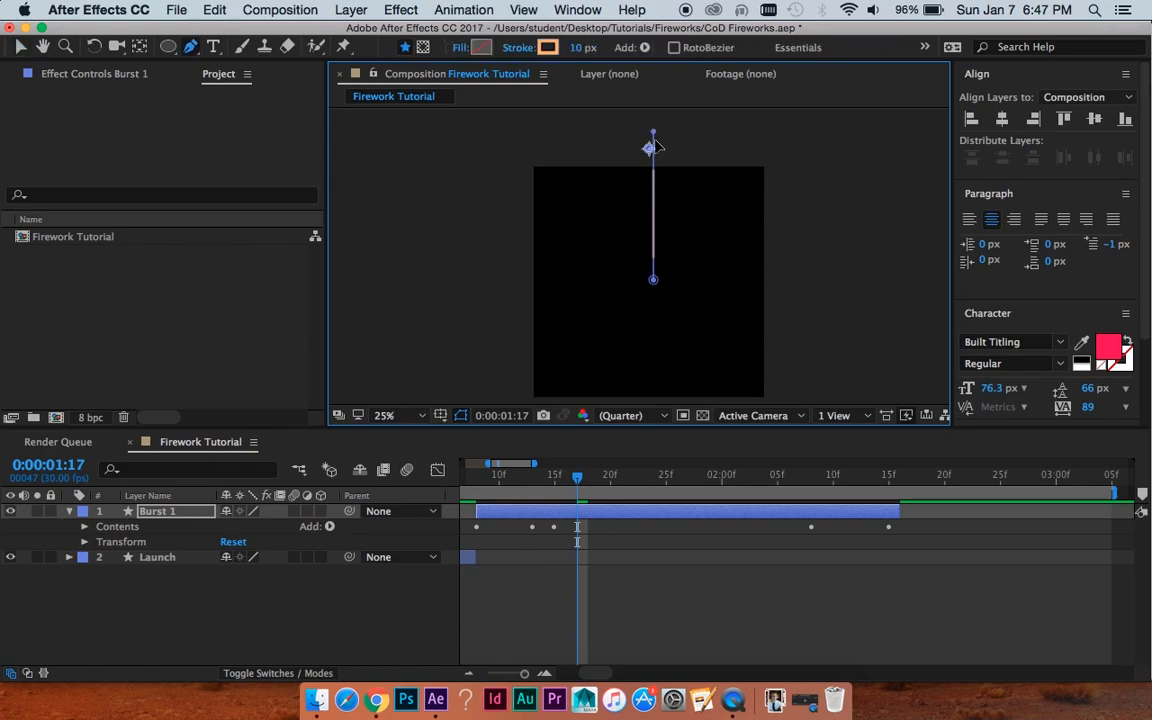
- Add a Repeater to Burst 1 and reveal its settings for nine copies
drag(652, 148, 656, 190)
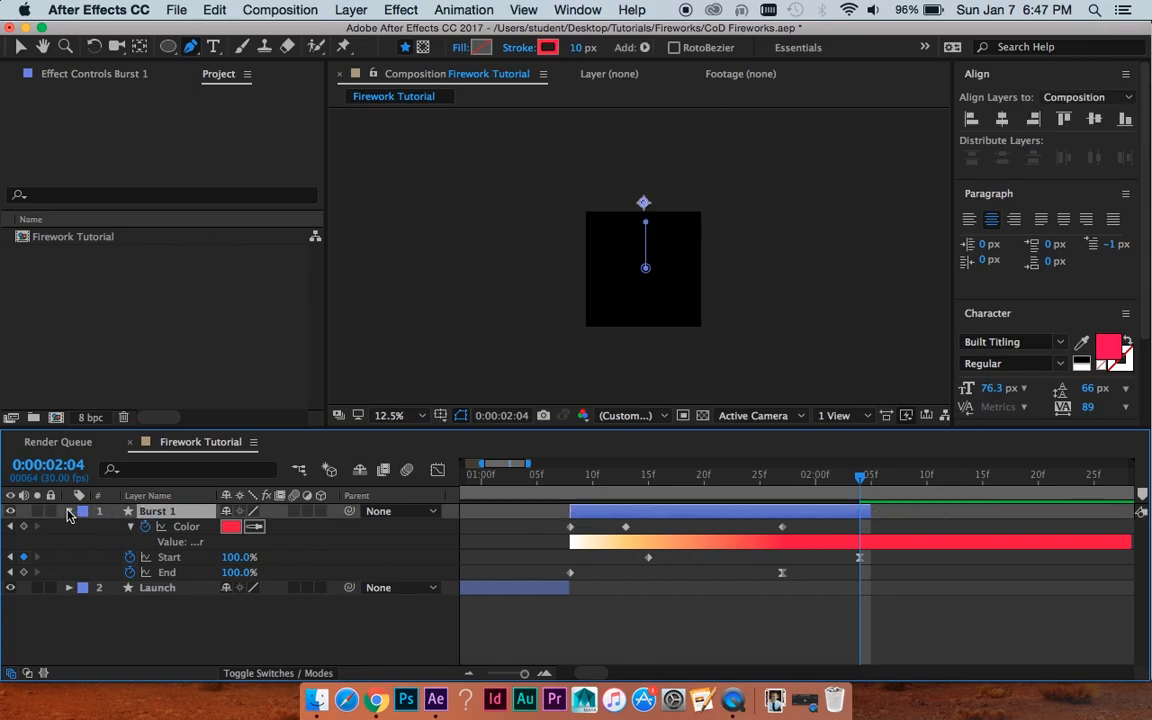
click(68, 512)
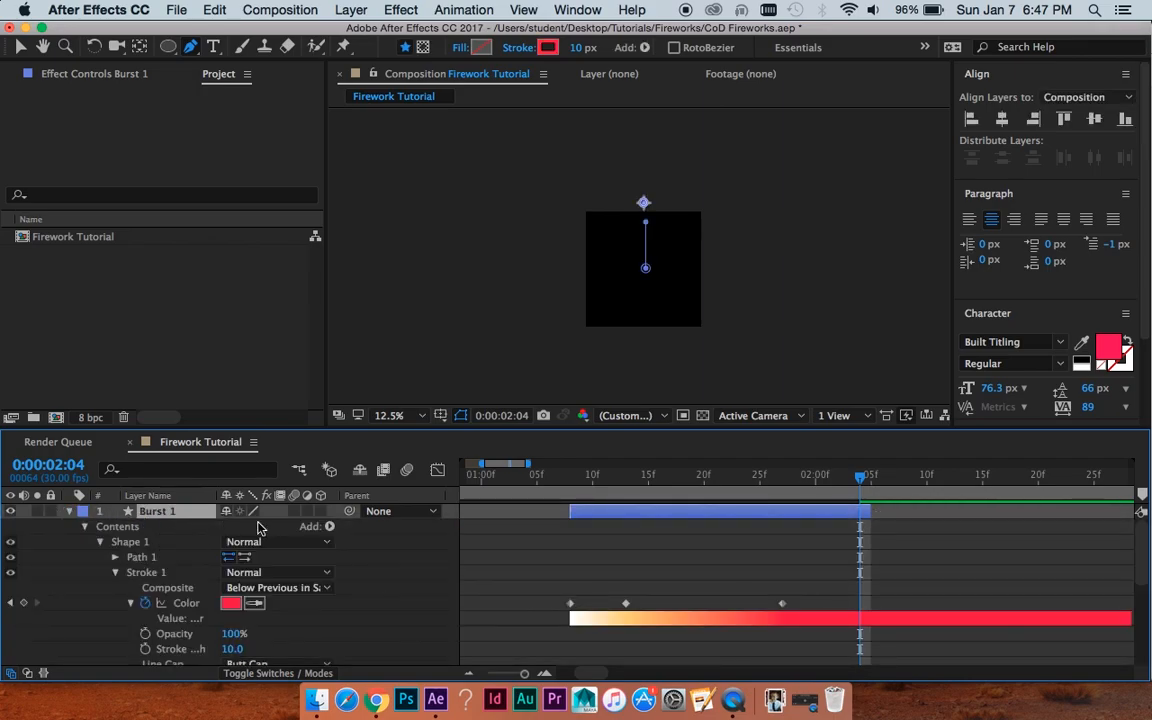
click(330, 526)
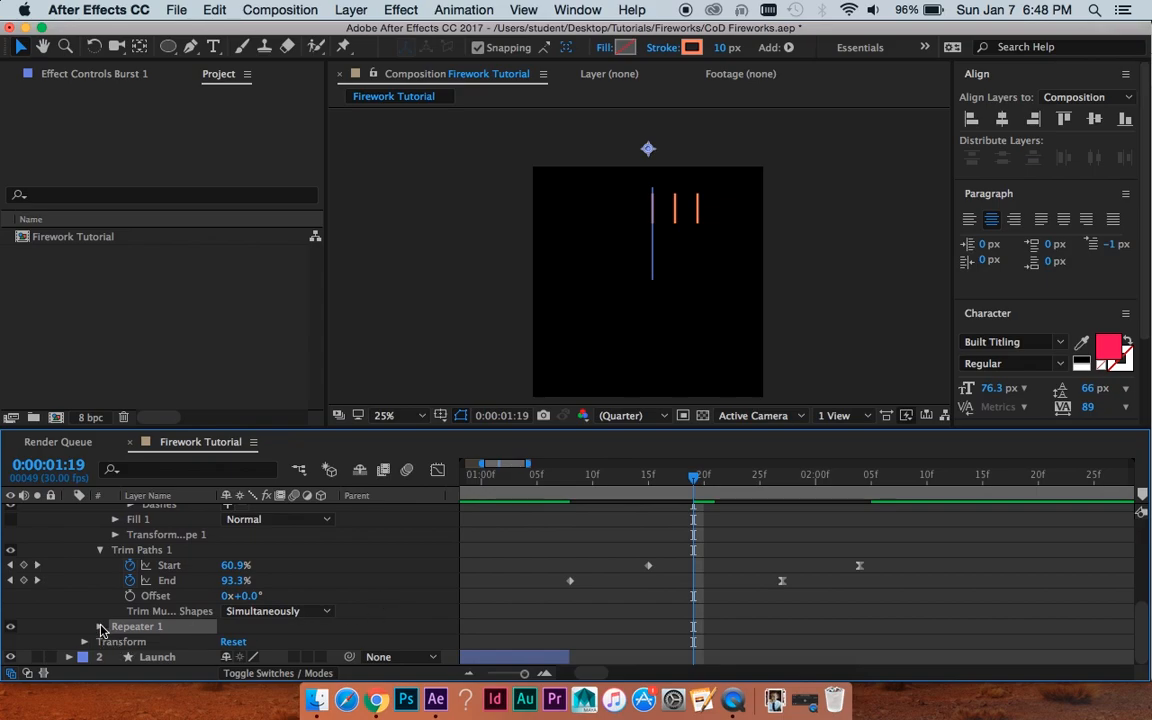
click(100, 626)
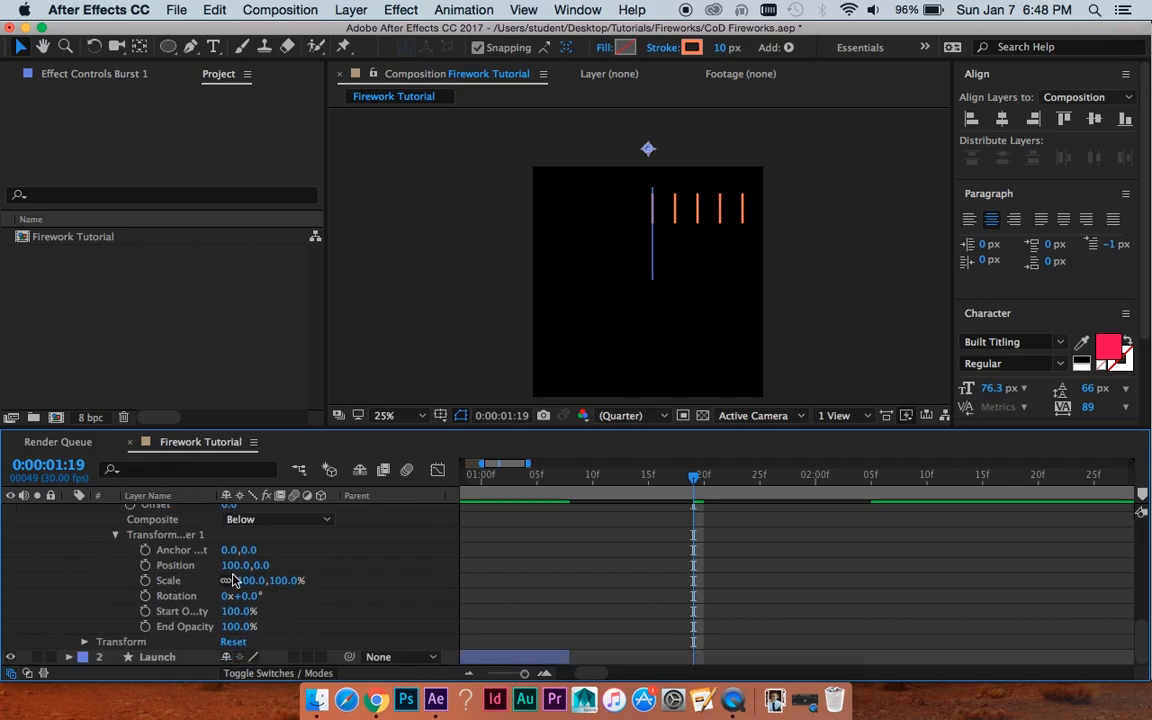
- Zero the repeater Transform Position offset and begin entering a Rotation value of 360
click(244, 564)
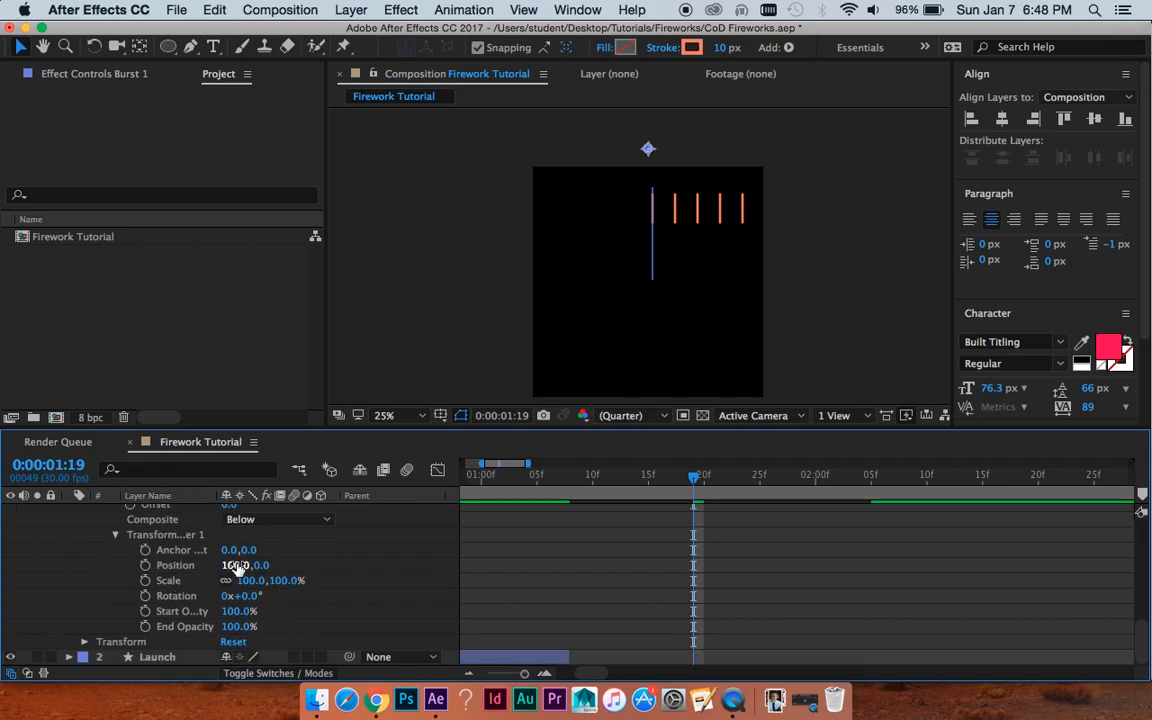
double_click(232, 564)
text(0)
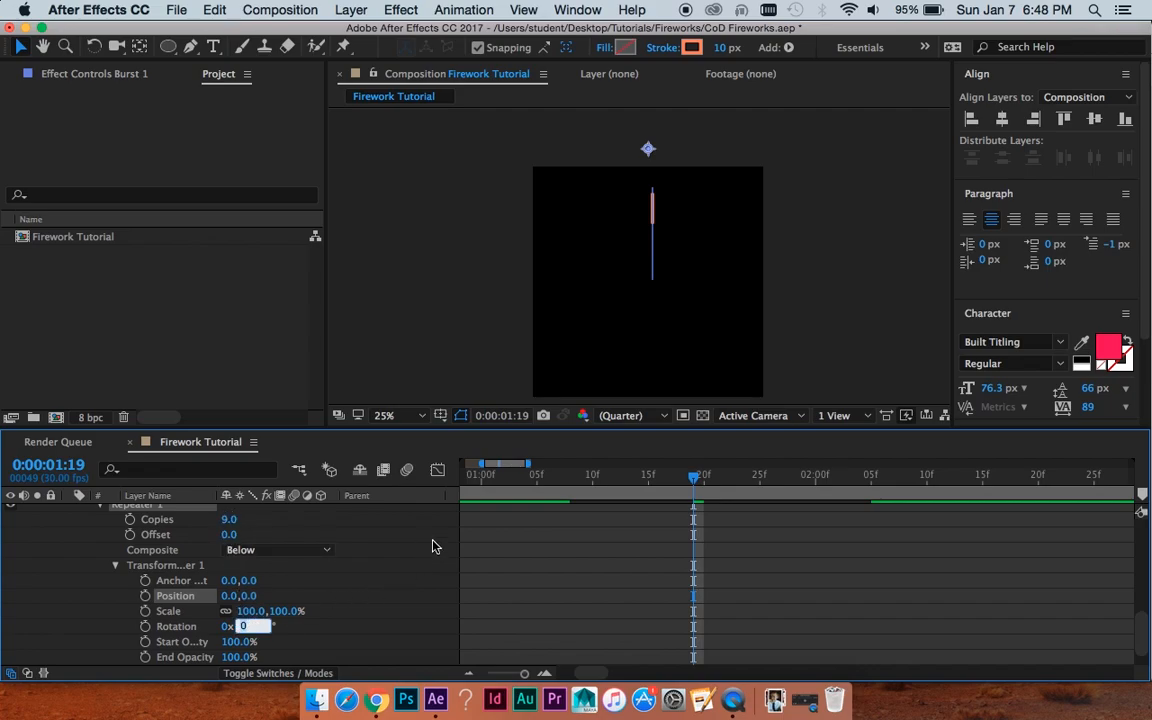
text(360)
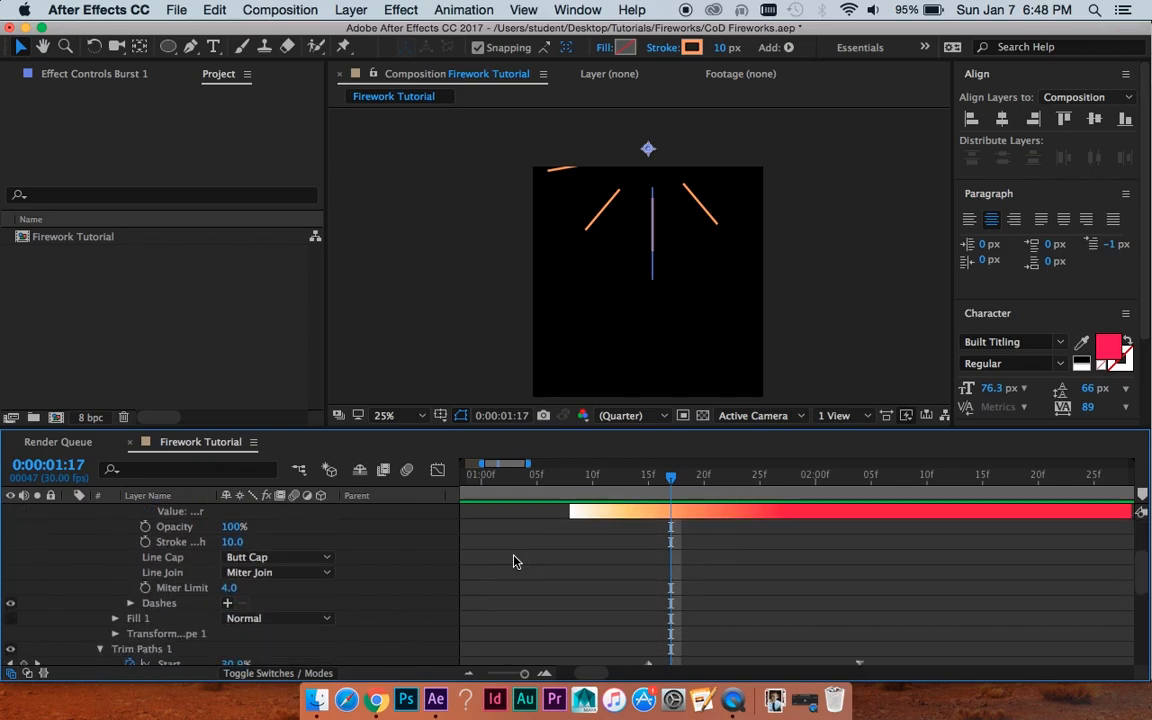
- Set the repeater Anchor Point to the centre and Rotation to 40° so nine lines radiate evenly
scroll(down, 3)
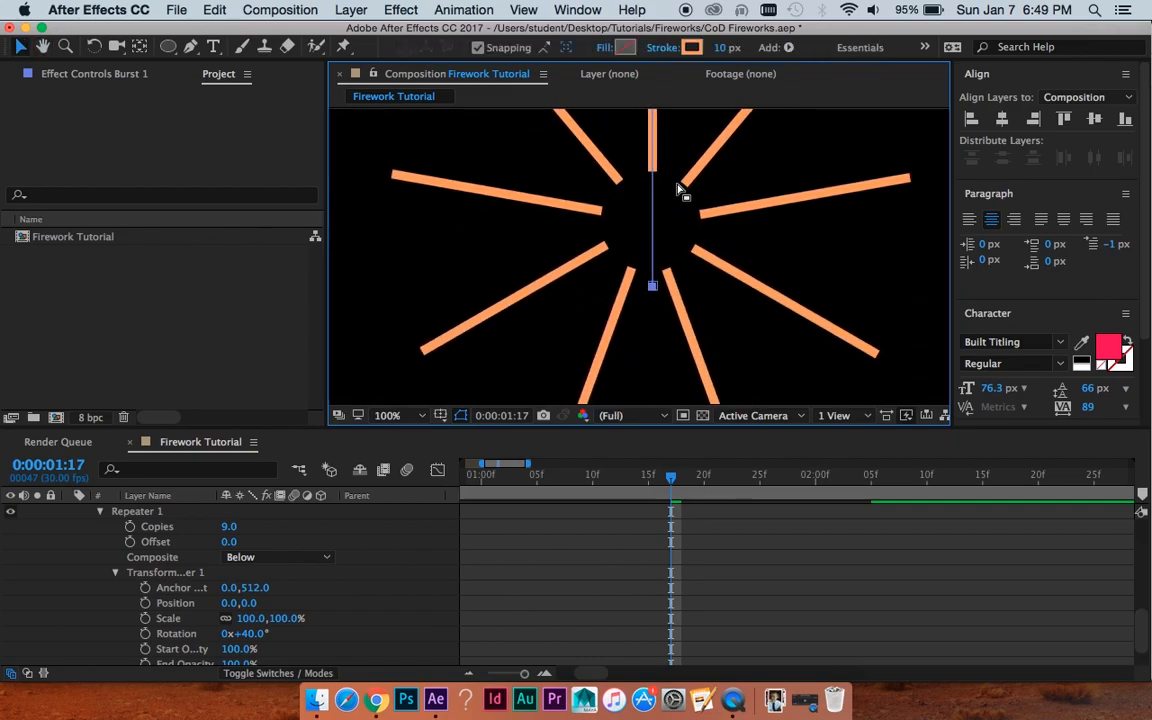
click(390, 414)
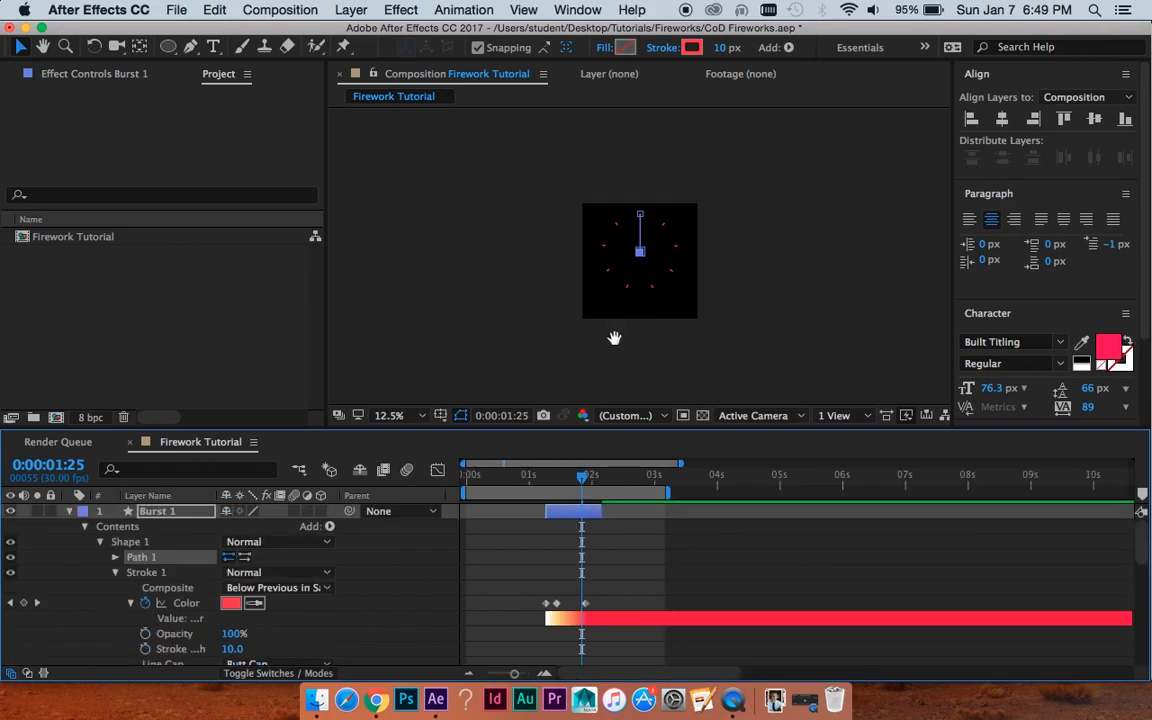
- Scrub the timeline to confirm the burst plays right after the launch
click(388, 414)
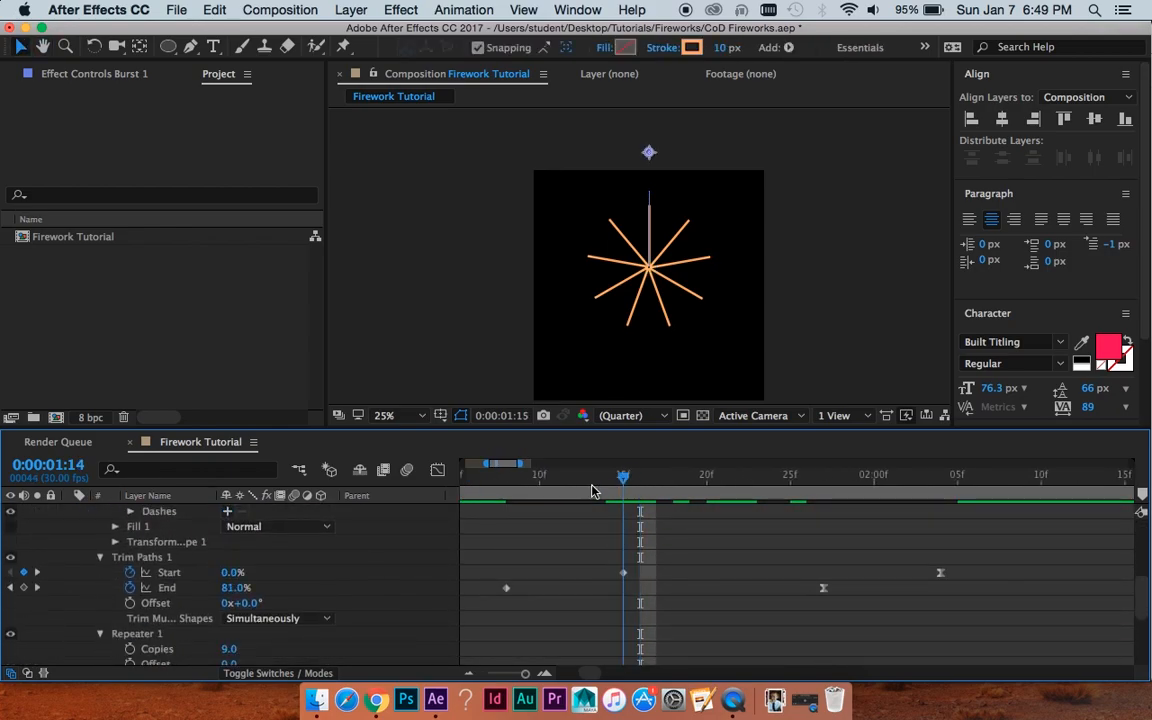
drag(624, 476, 540, 476)
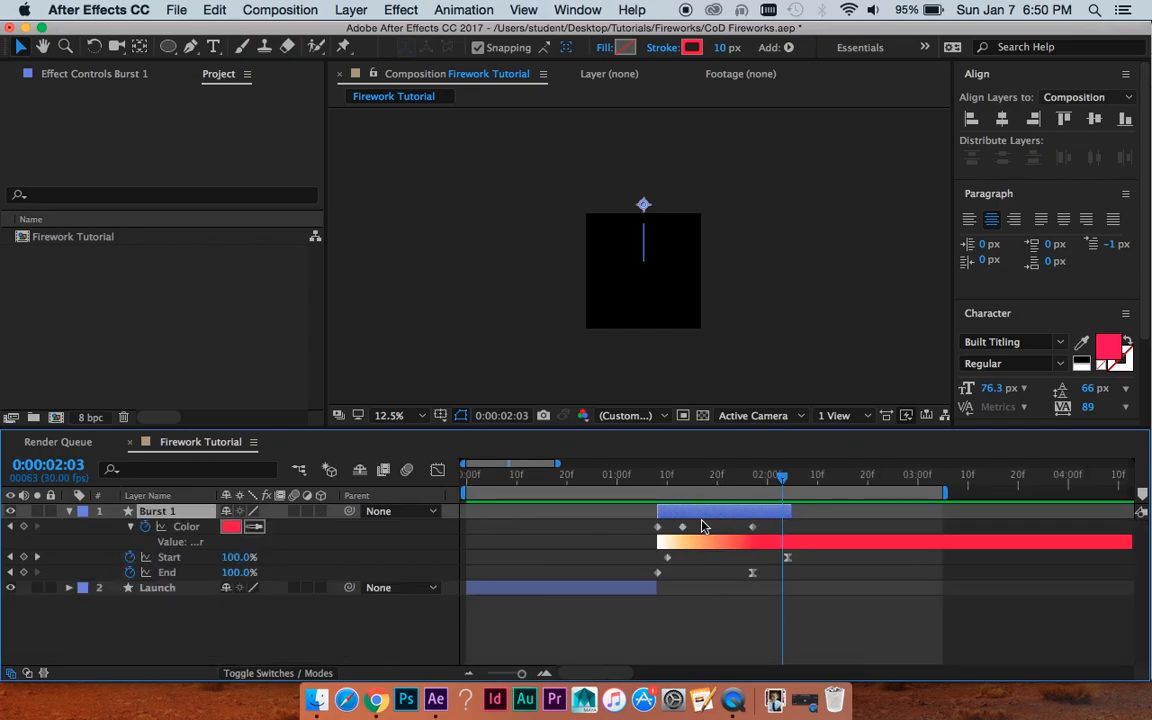
mouse_move(704, 516)
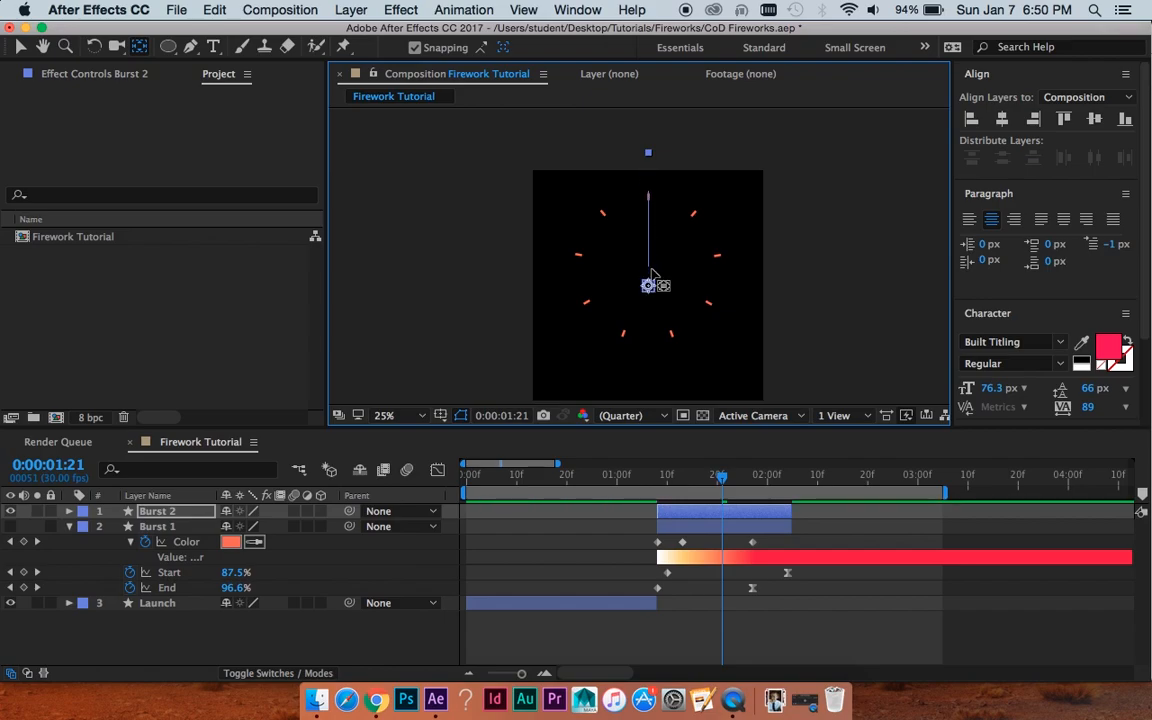
- Select duplicate Burst 2 and set its Rotation to 20° between the first burst's lines
click(388, 414)
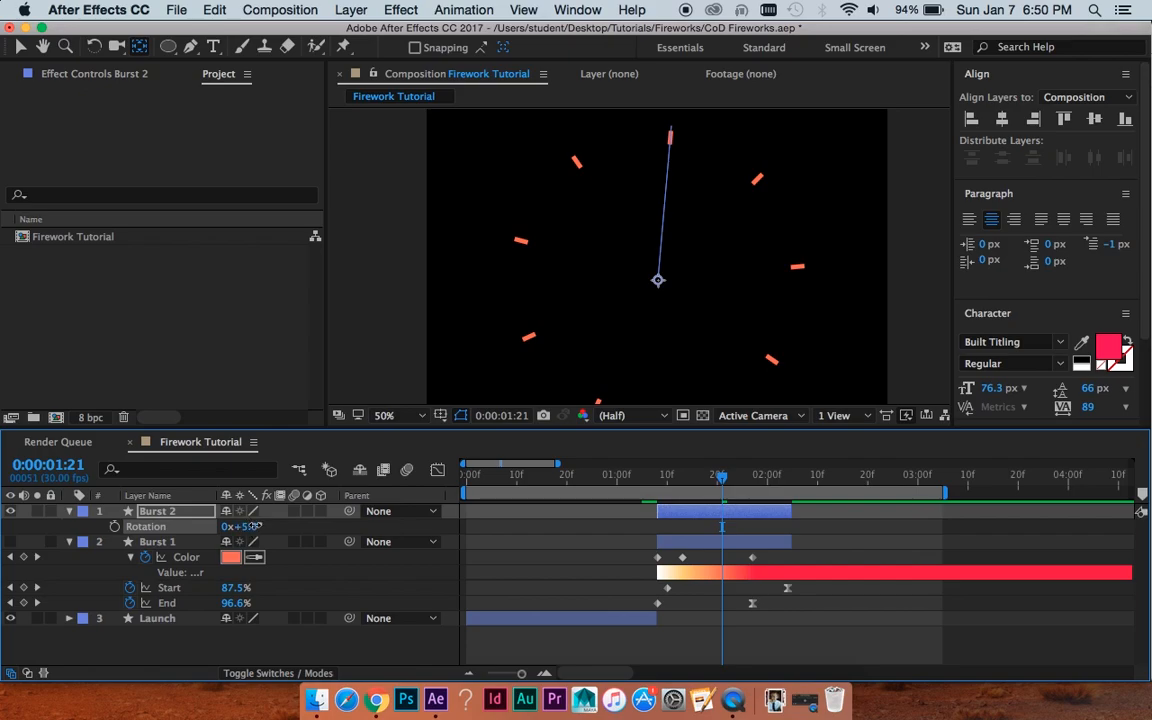
double_click(240, 526)
text(20)
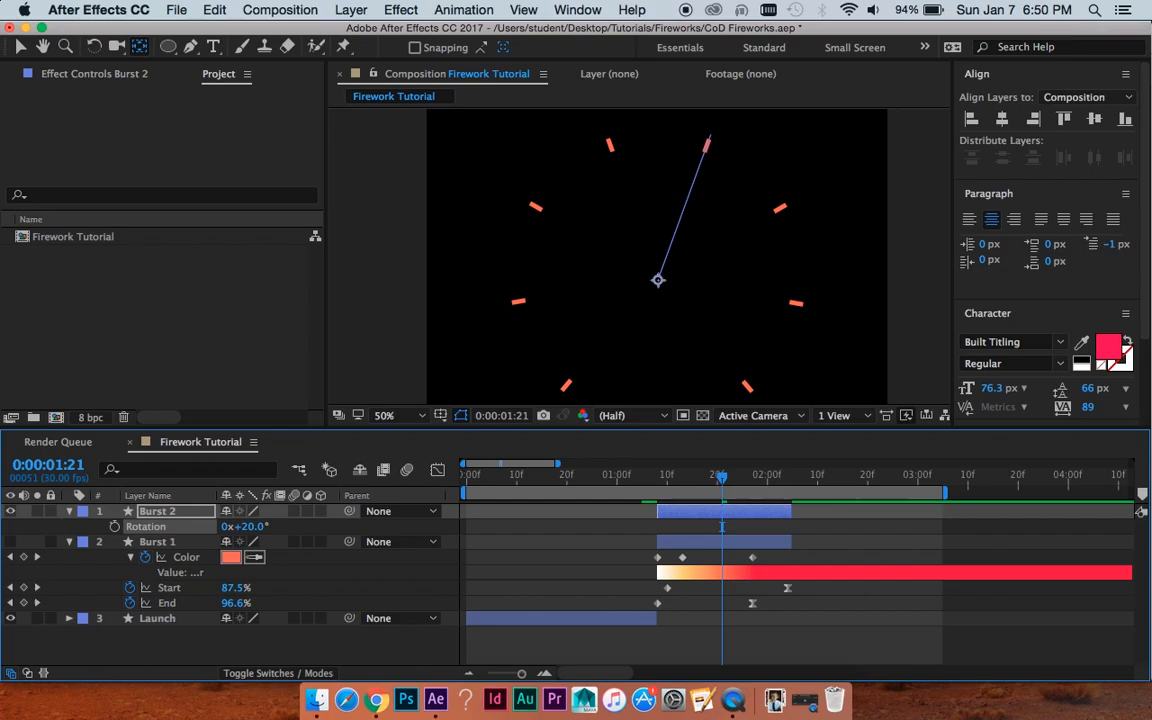
mouse_move(716, 370)
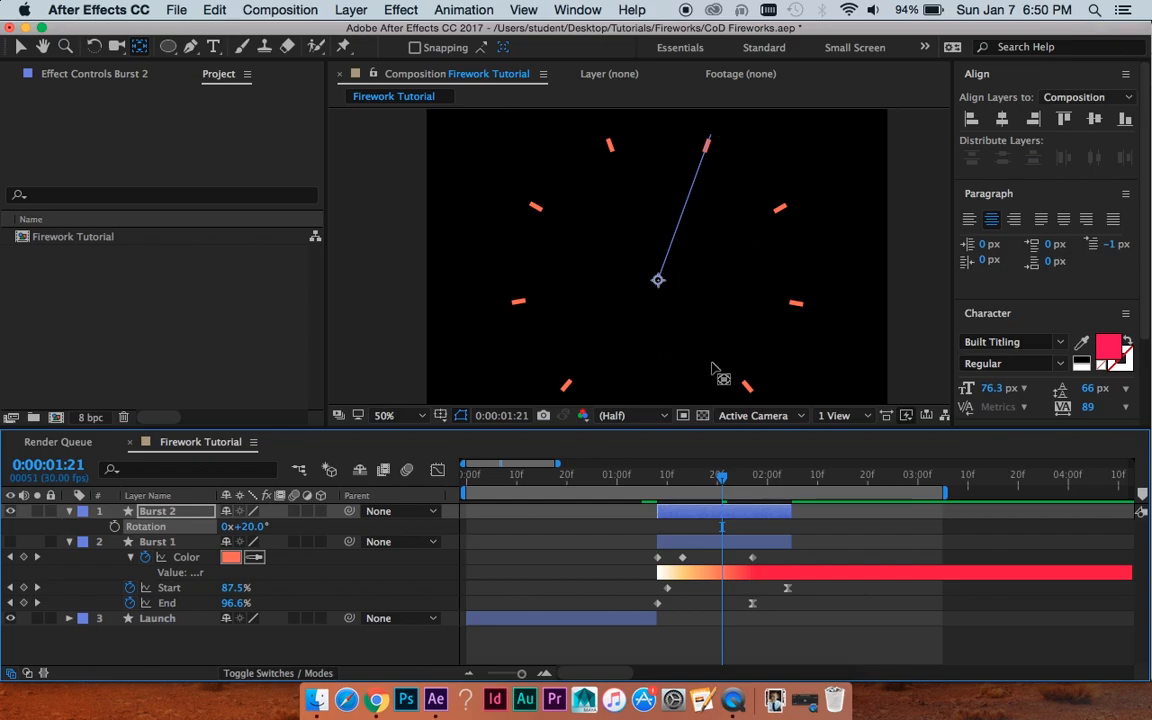
mouse_move(628, 276)
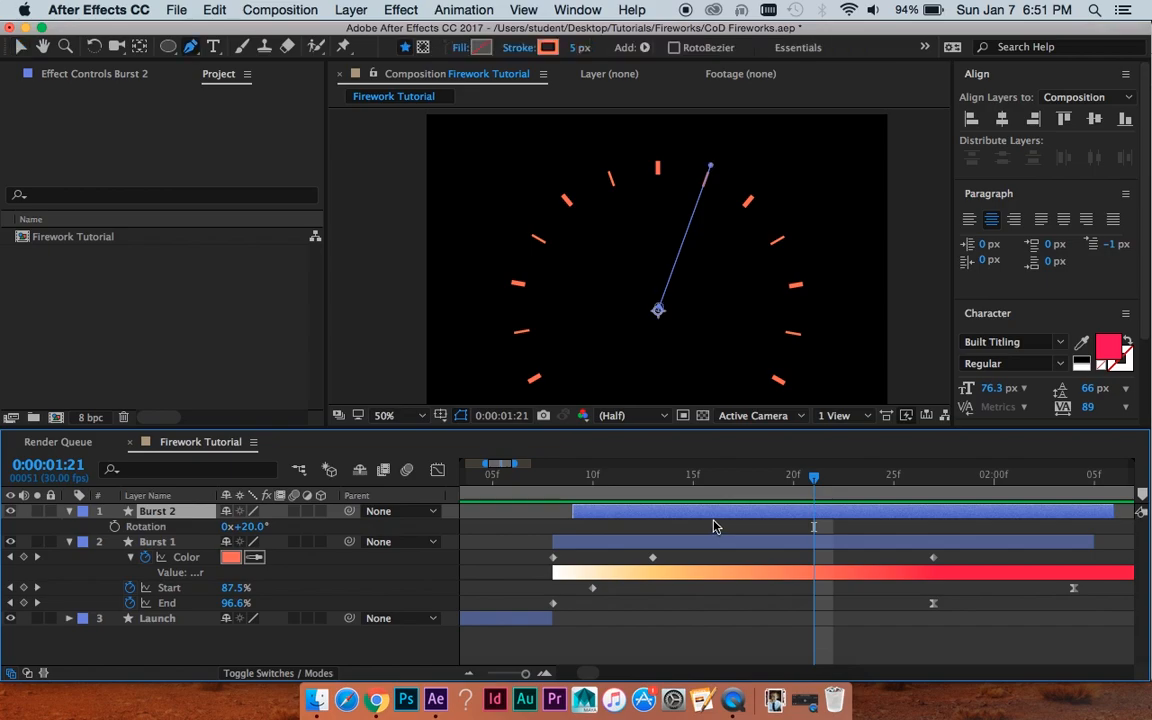
mouse_move(716, 164)
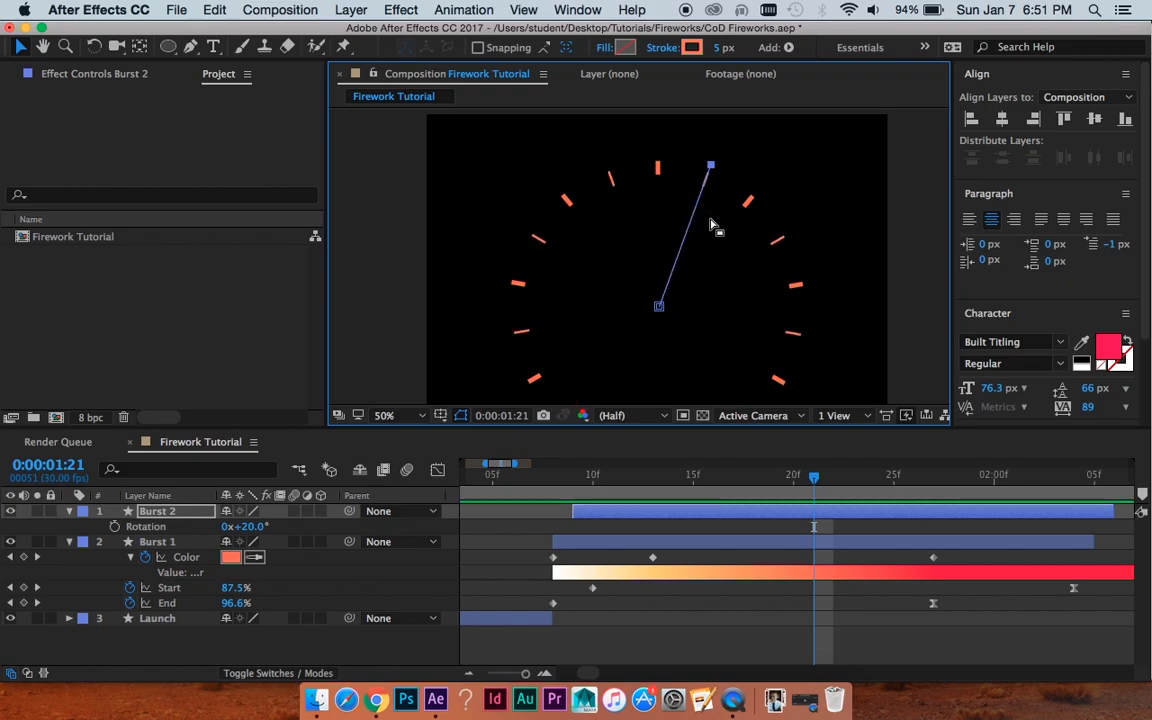
mouse_move(724, 160)
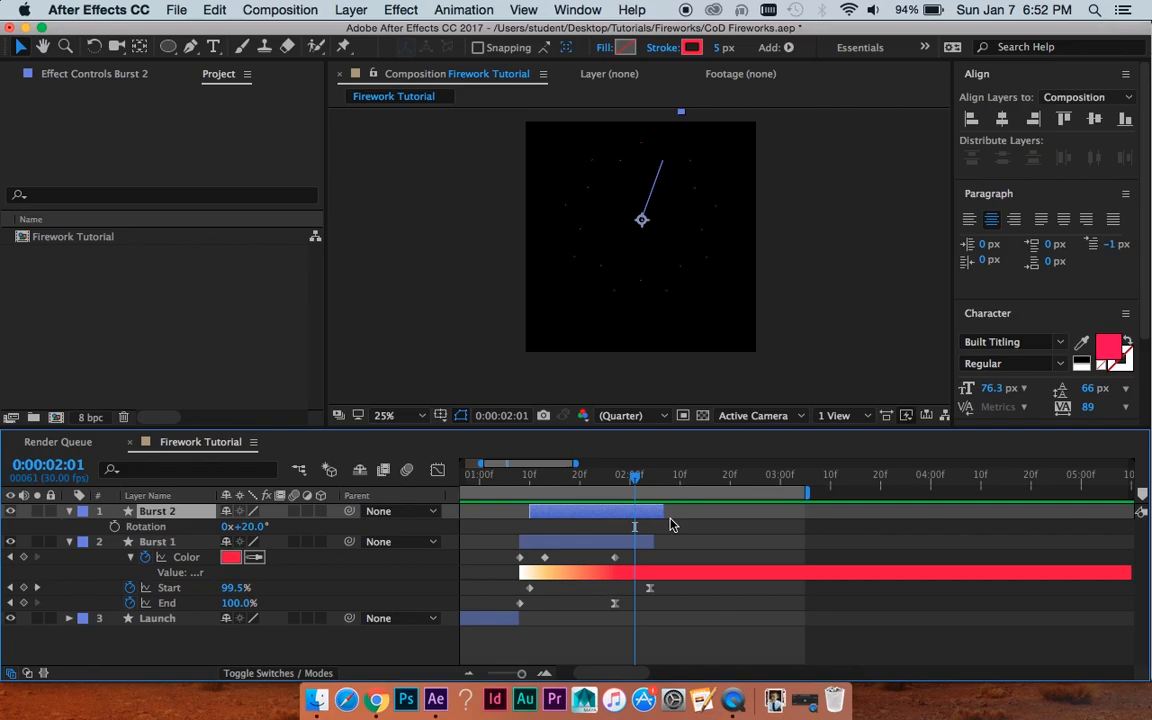
mouse_move(584, 524)
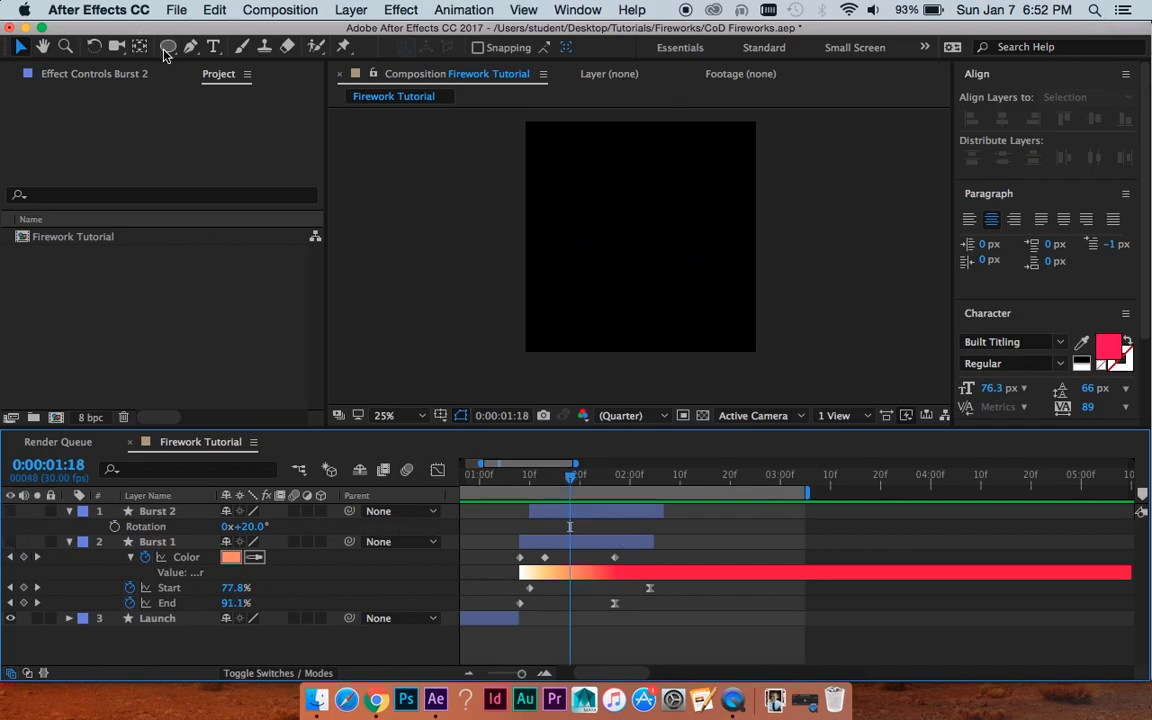
mouse_move(168, 48)
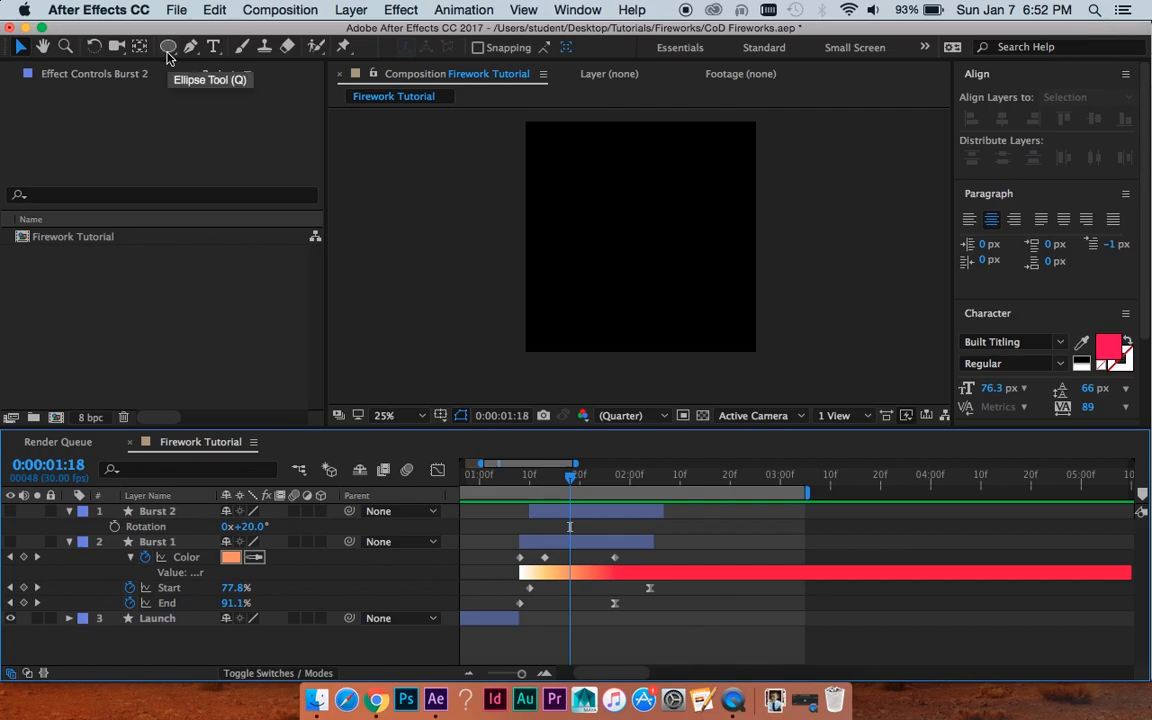
- Choose the Ellipse Tool with white fill and no stroke for a new centred circle
click(168, 48)
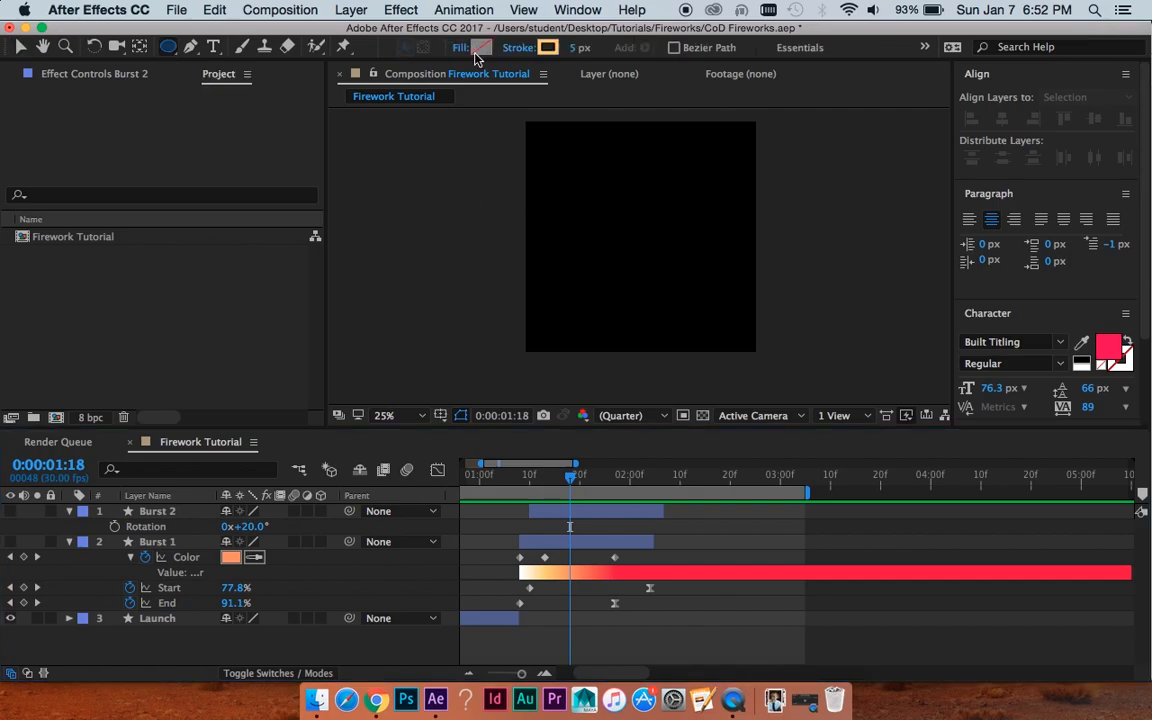
click(482, 48)
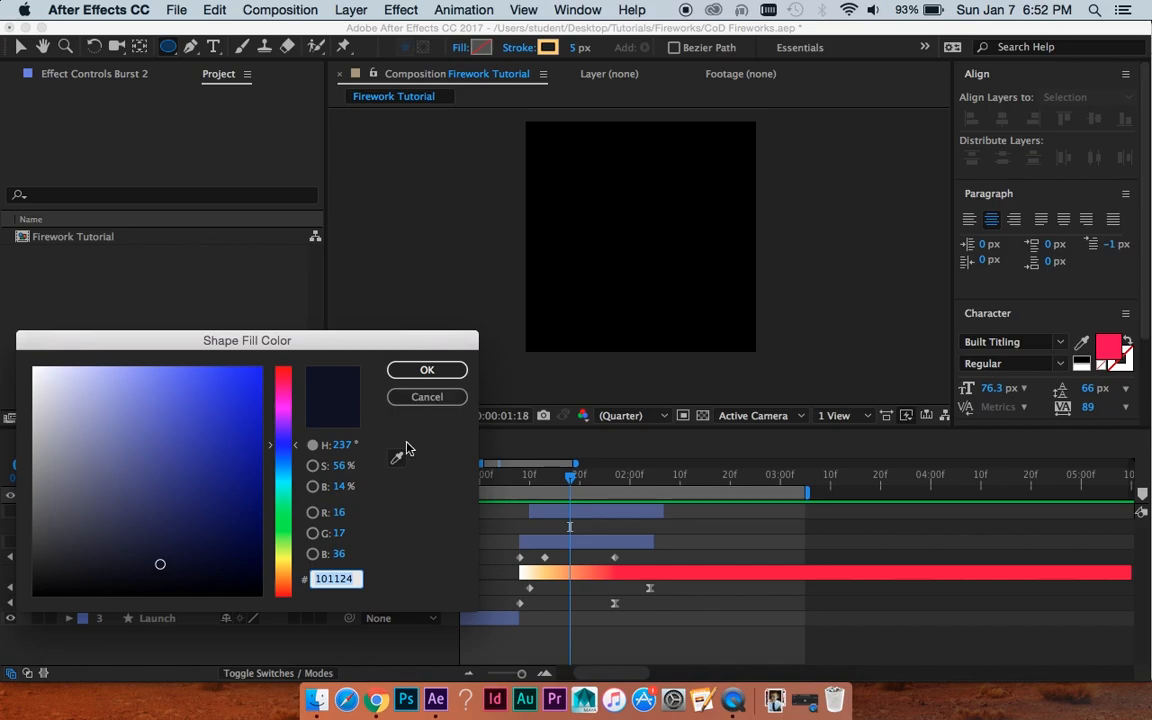
click(428, 368)
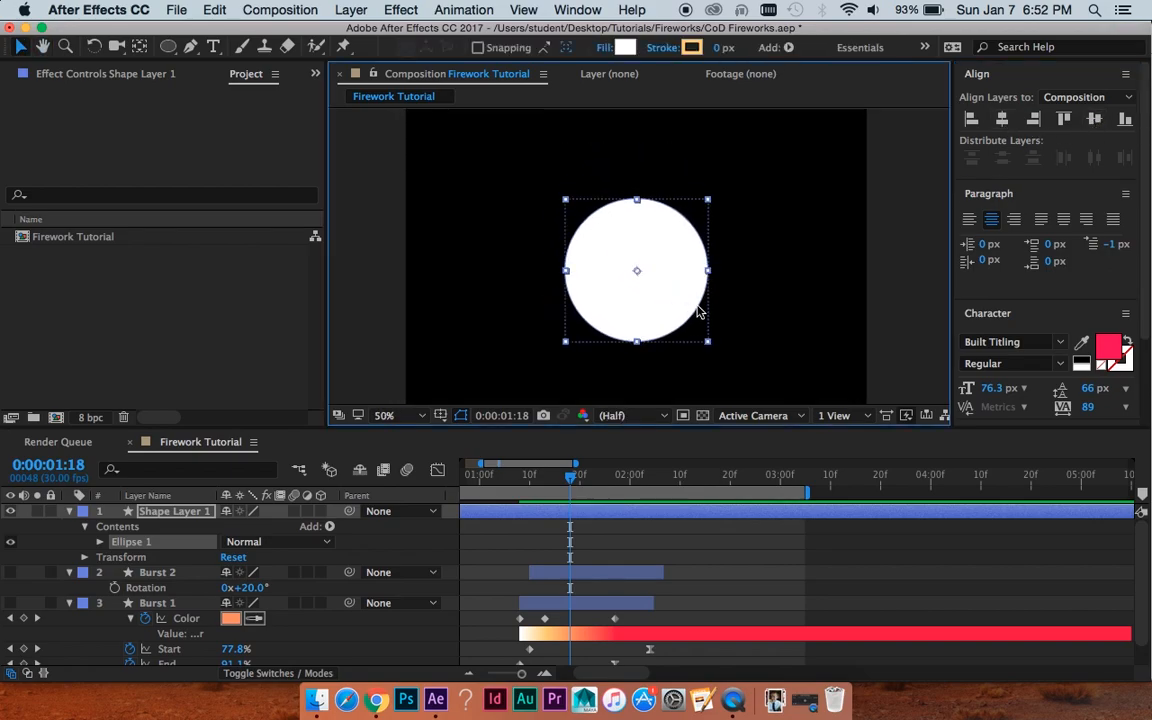
- Set Ellipse Path 1 Size to 46.9 and Position 0,0, then pick an Add operation
click(100, 540)
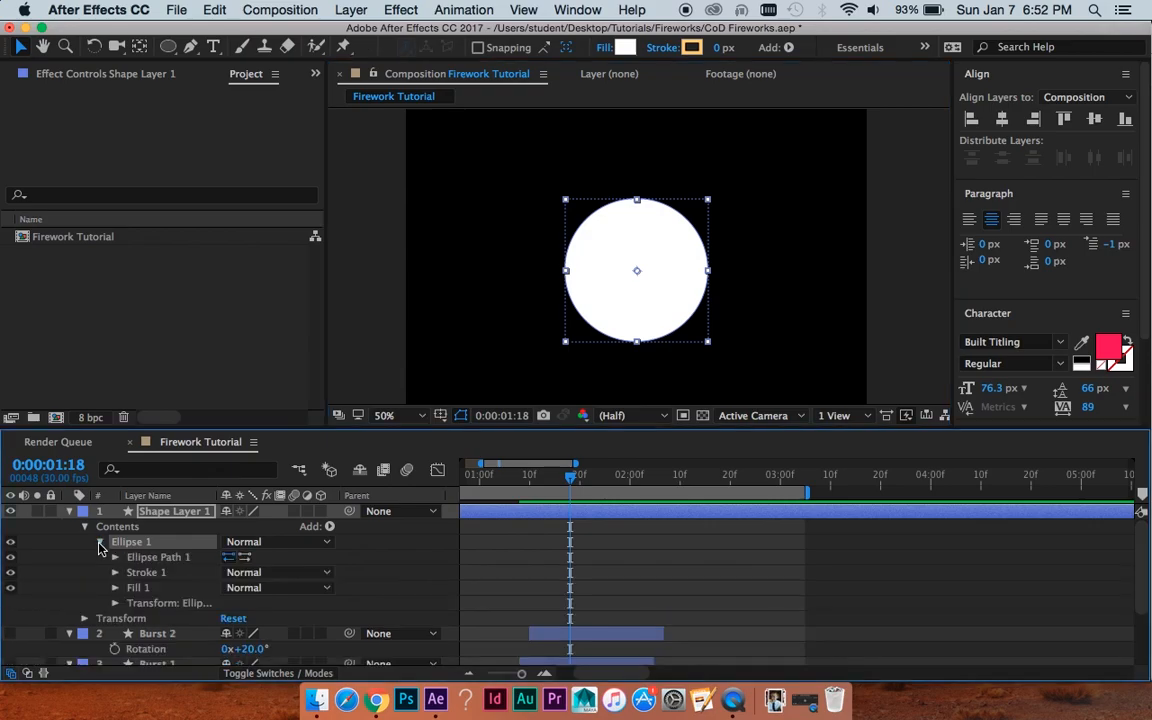
click(116, 556)
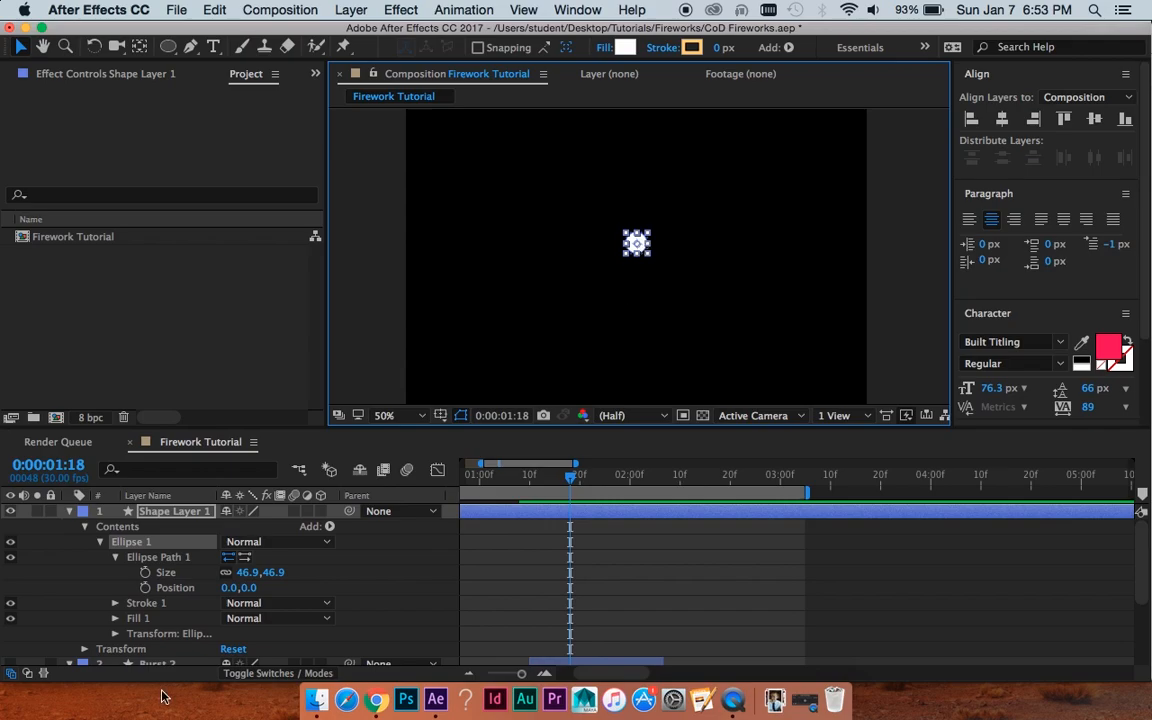
mouse_move(204, 572)
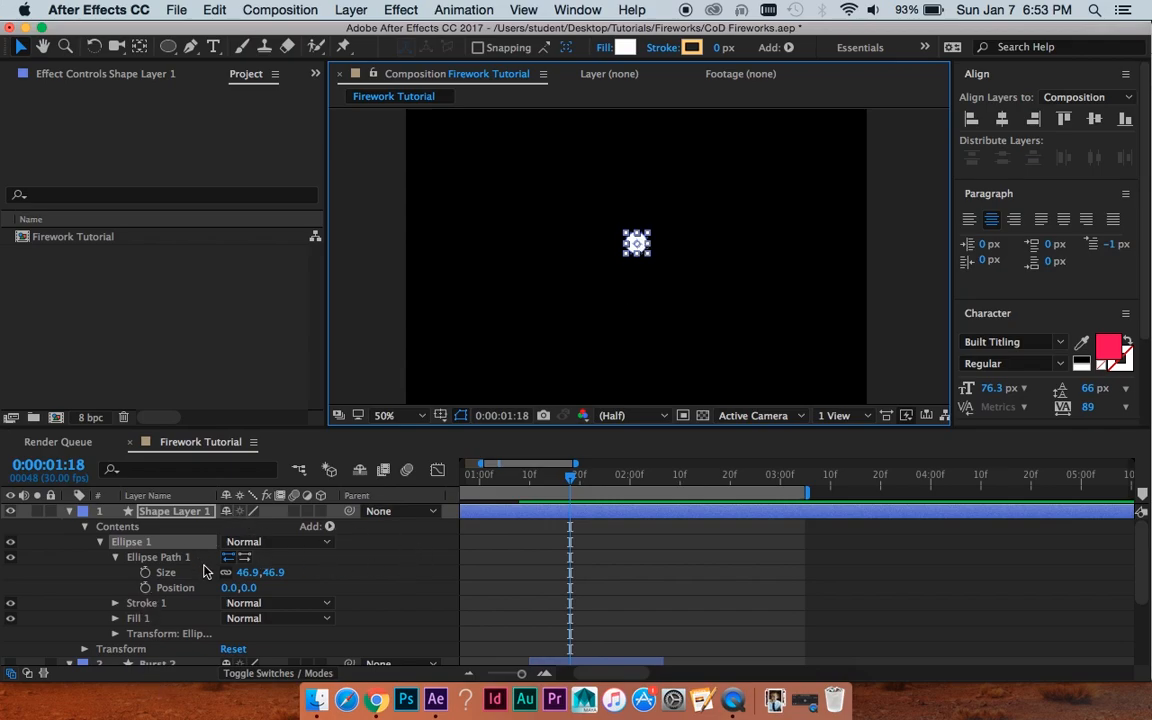
click(328, 526)
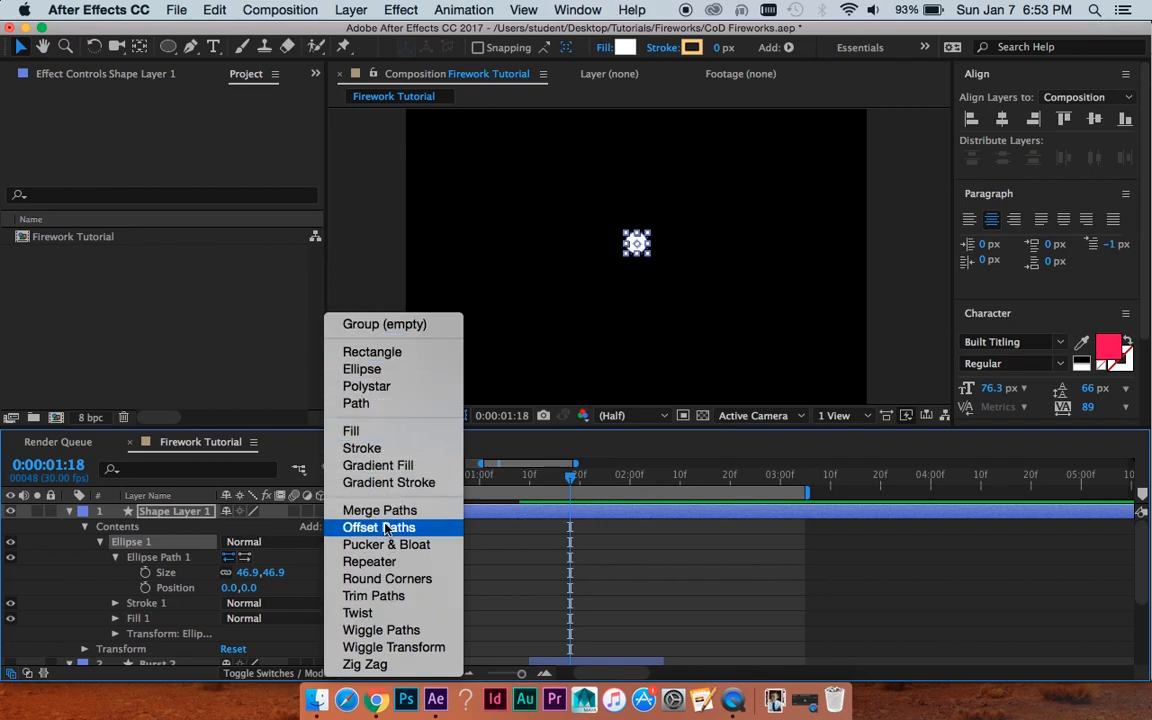
click(368, 560)
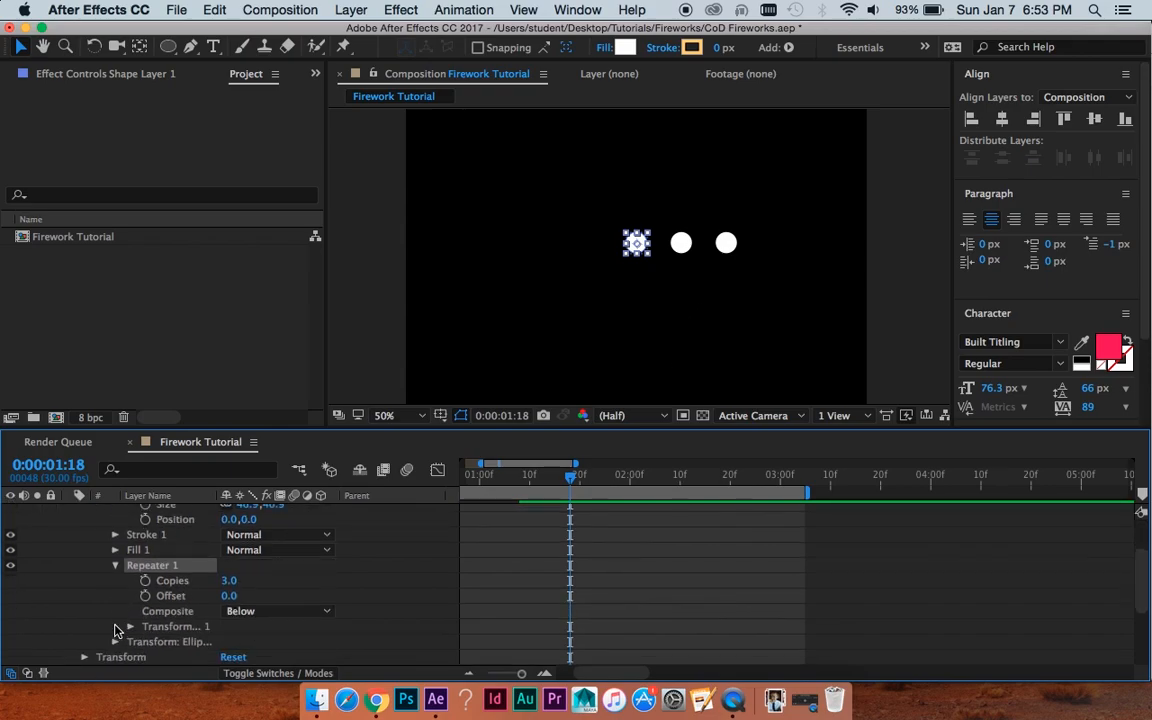
- Set Repeater 1 to 5 copies with rotation 360/5 so the balls form a small ring
double_click(228, 580)
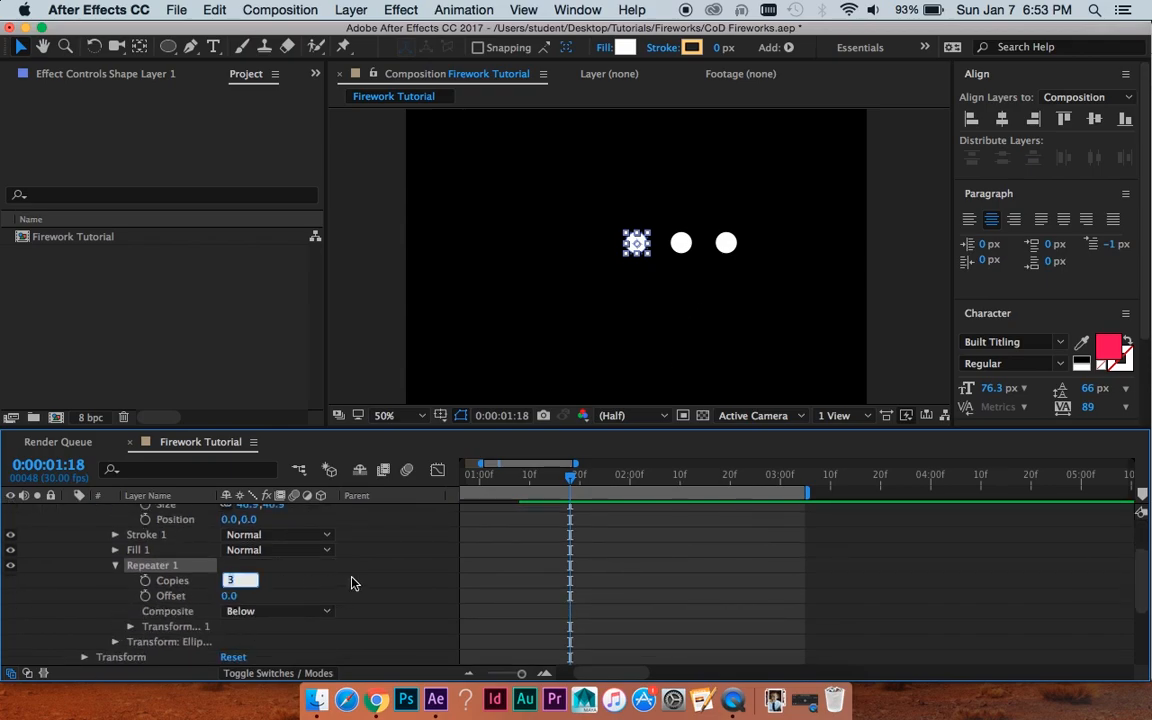
text(5.0)
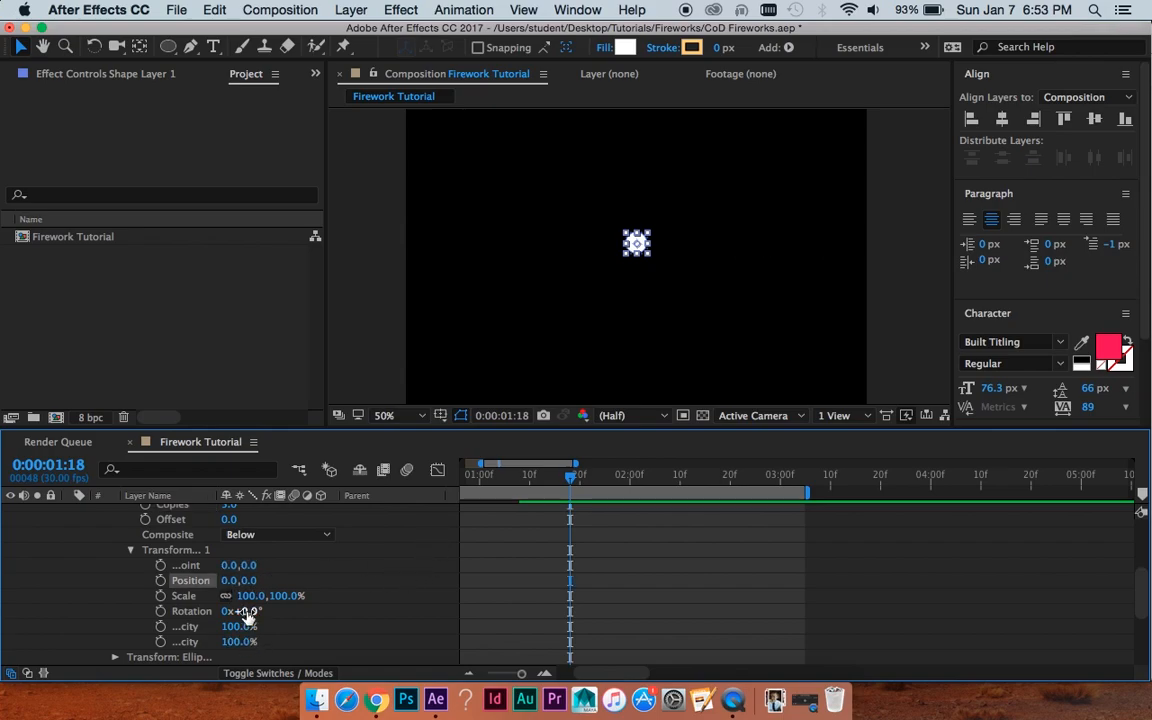
drag(244, 612, 260, 612)
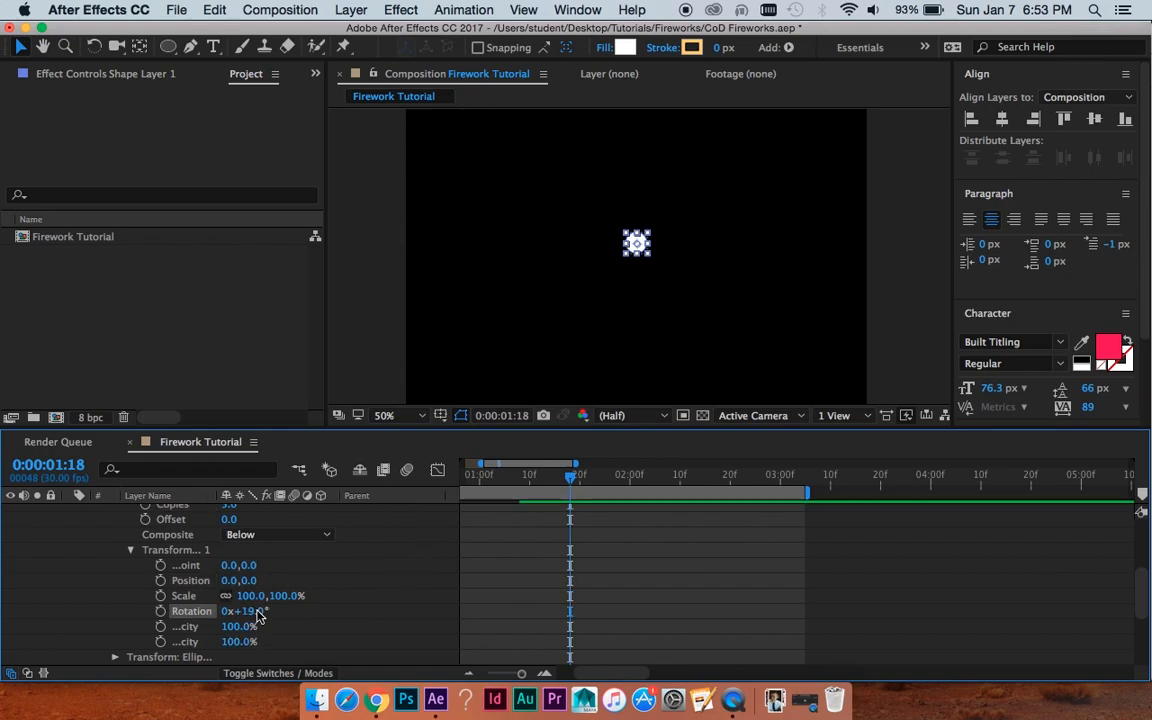
double_click(244, 610)
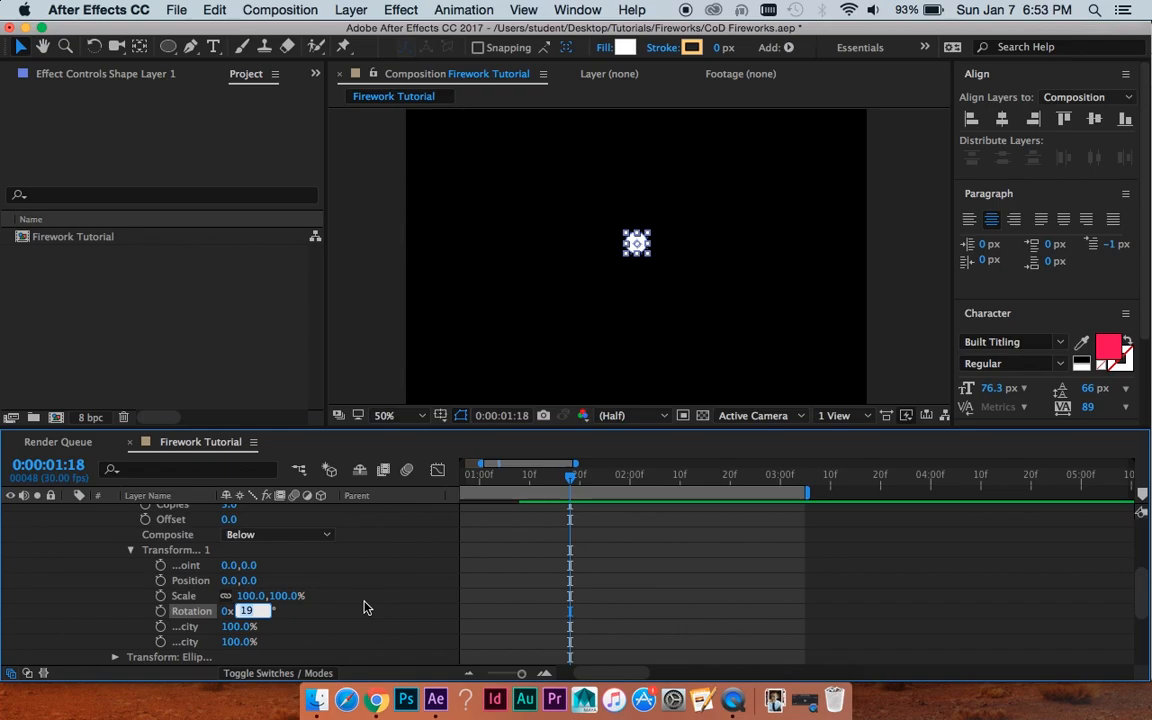
text(360)
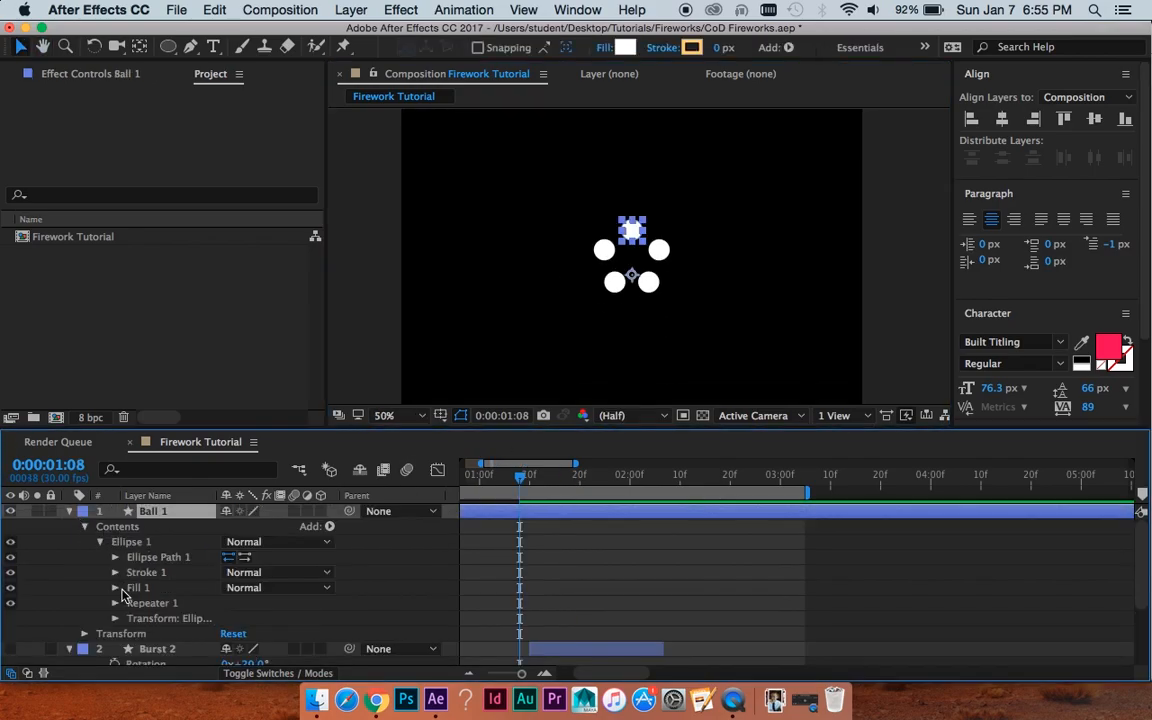
- Keyframe Ball 1's Fill 1 colour from pale yellow at the start, shifting later in time
click(116, 588)
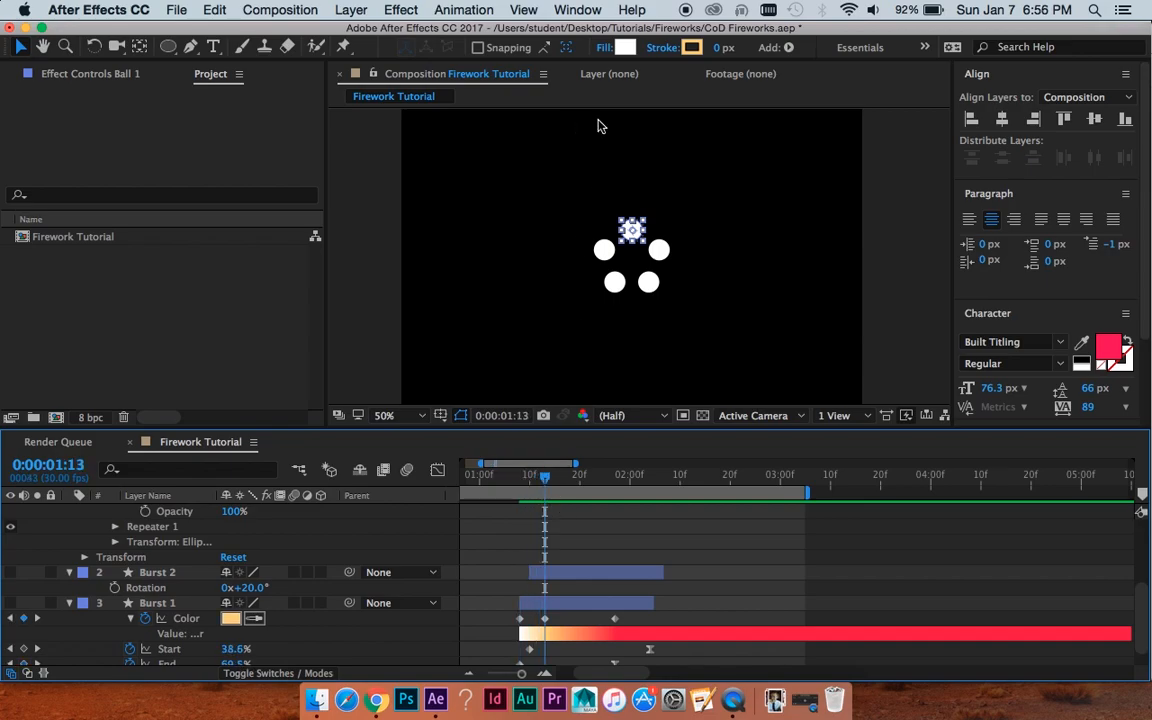
click(230, 618)
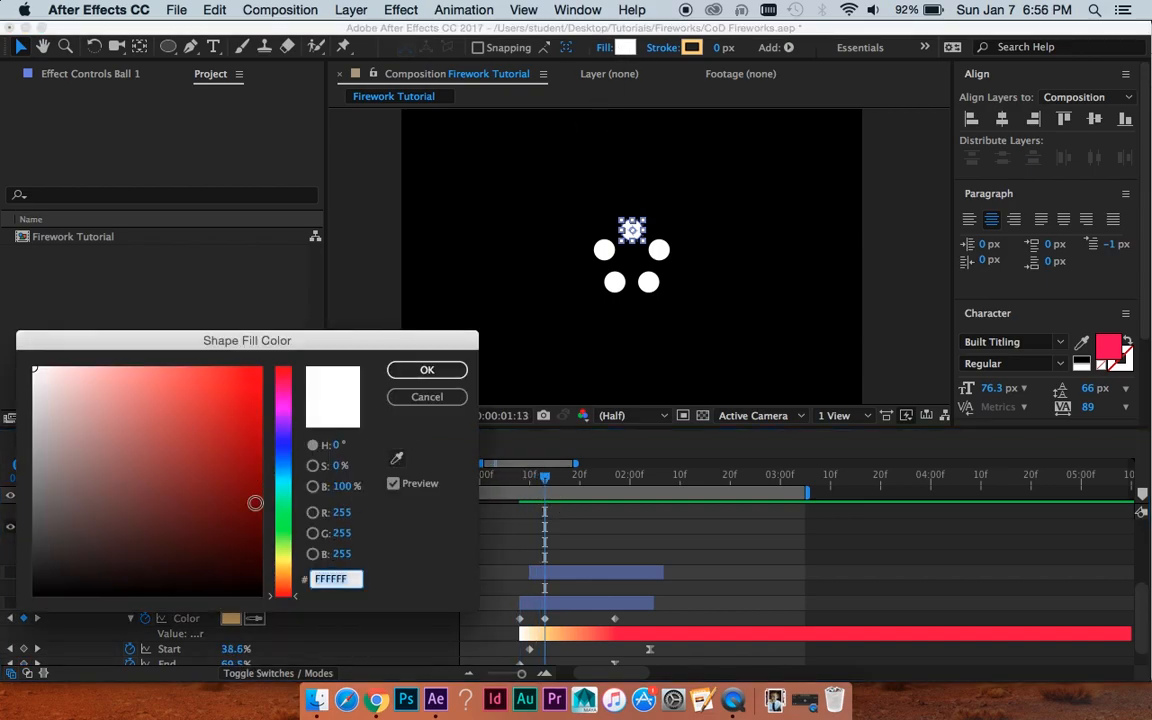
click(168, 396)
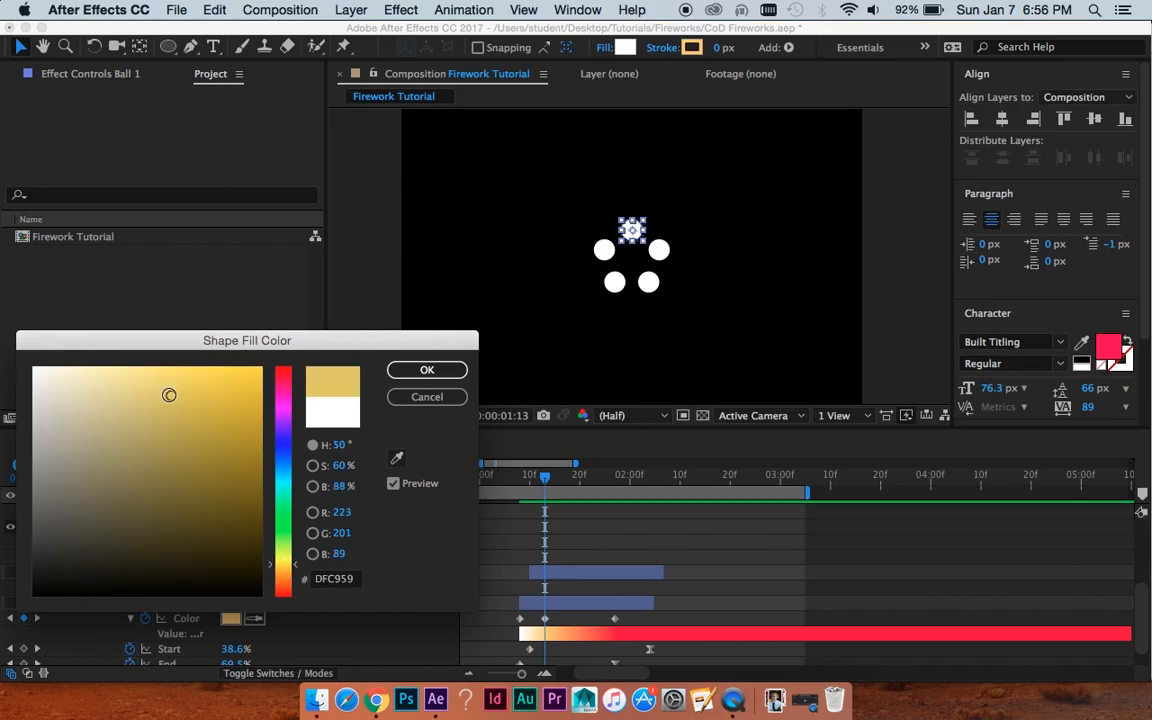
click(428, 368)
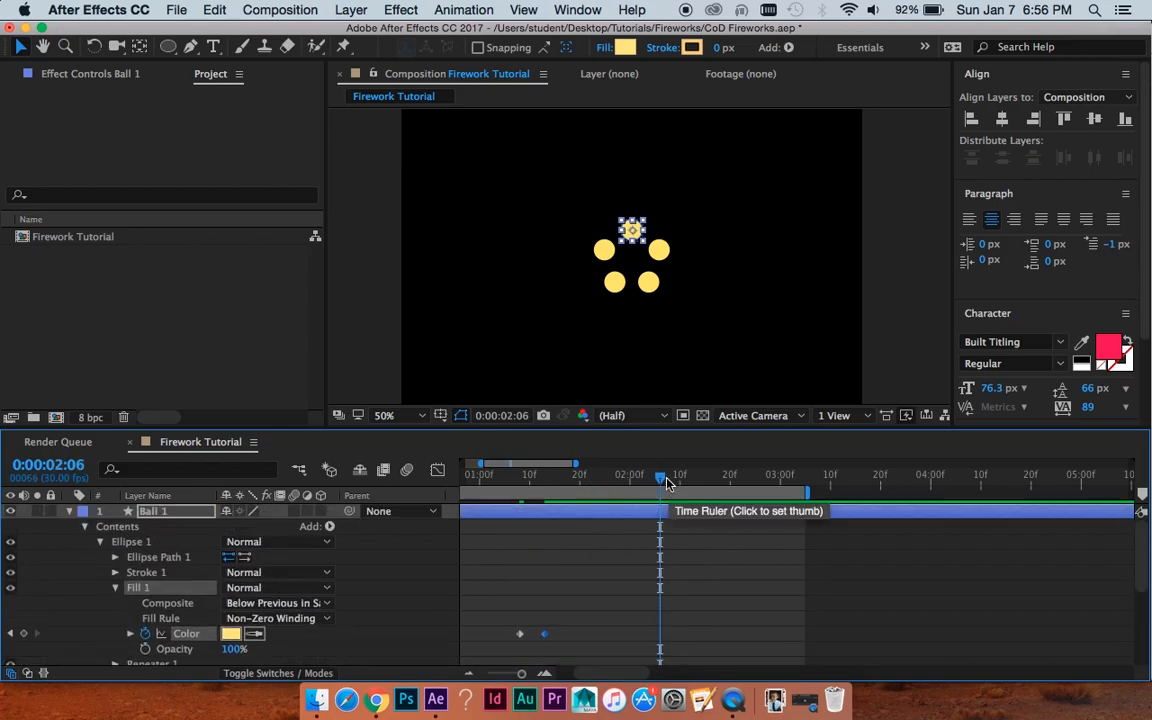
click(232, 632)
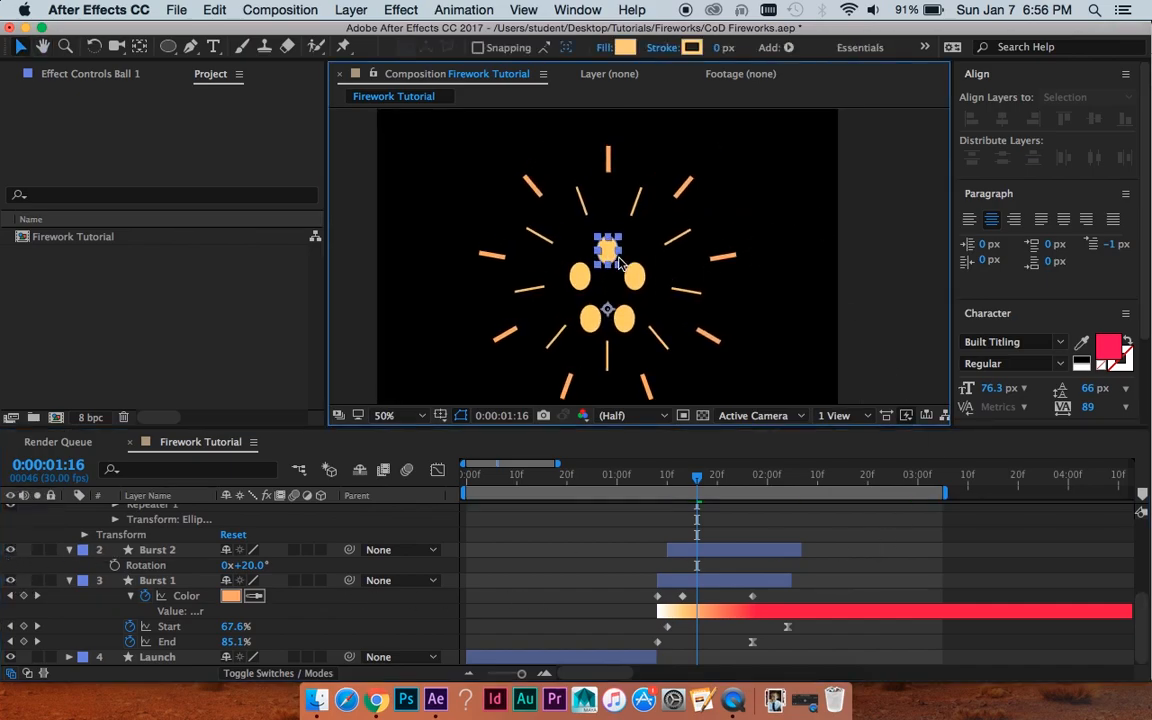
click(1084, 96)
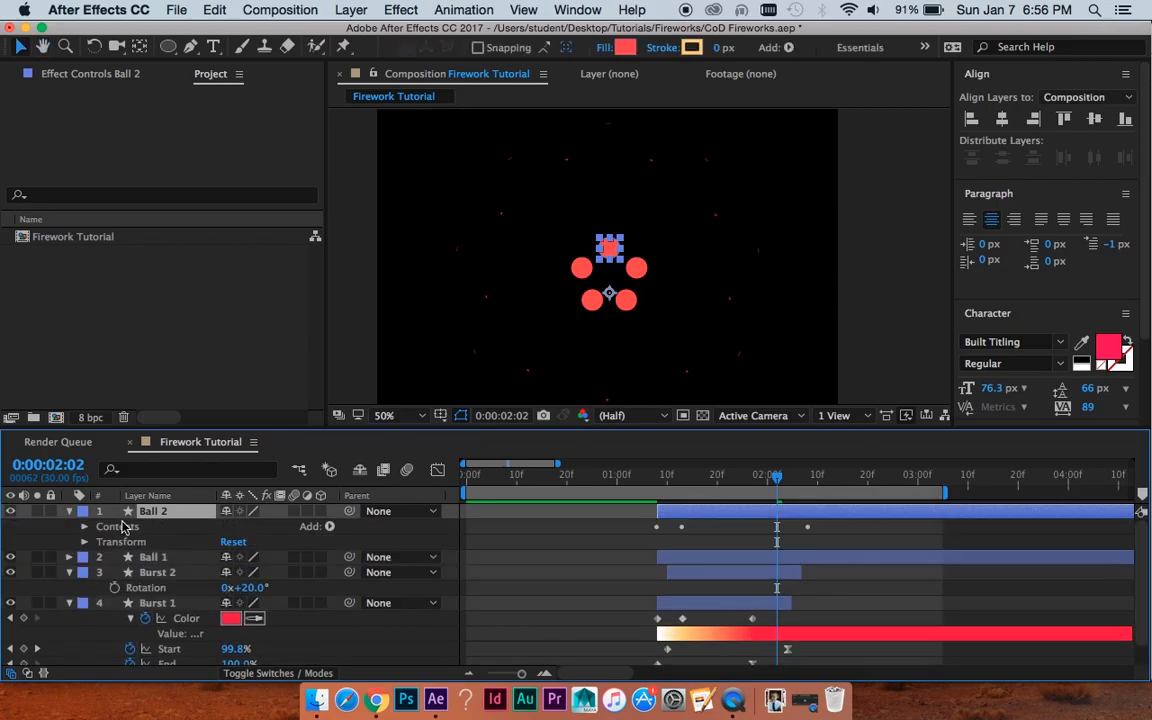
- Reveal Ball 2's repeater and push its anchor point outward for a wider ring
click(84, 528)
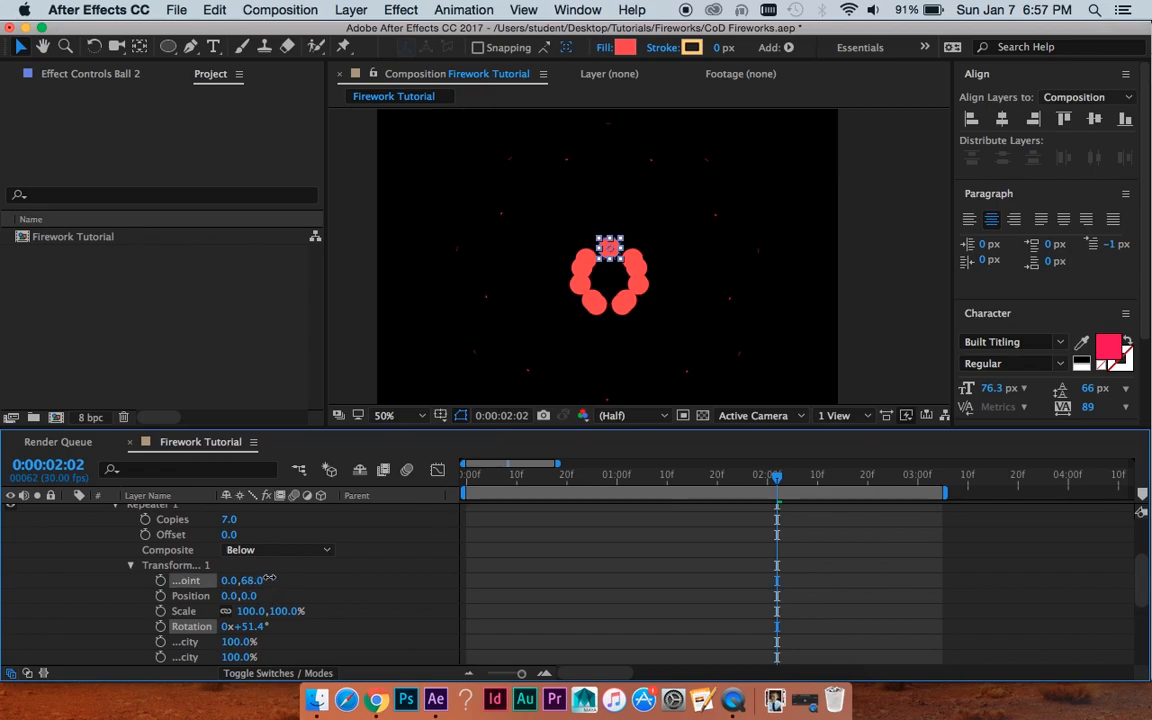
drag(244, 580, 280, 580)
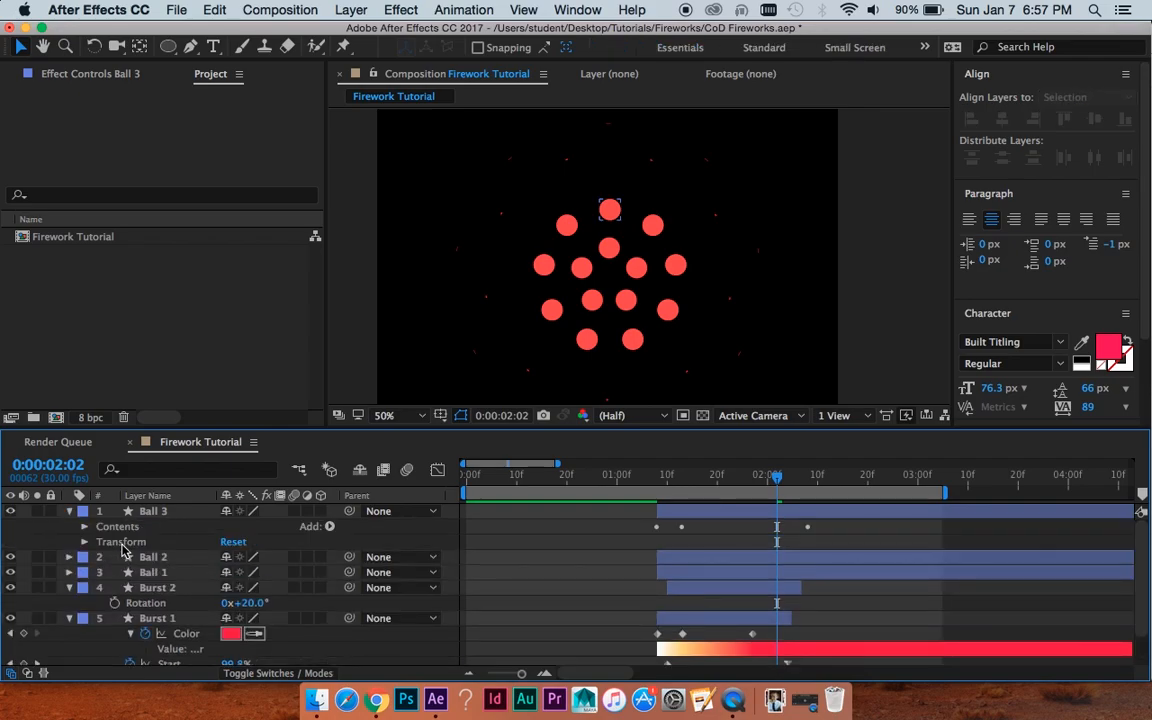
- Set Ball 3's repeater to 15 copies with rotation typed as a /15 division for the outer ring
click(84, 526)
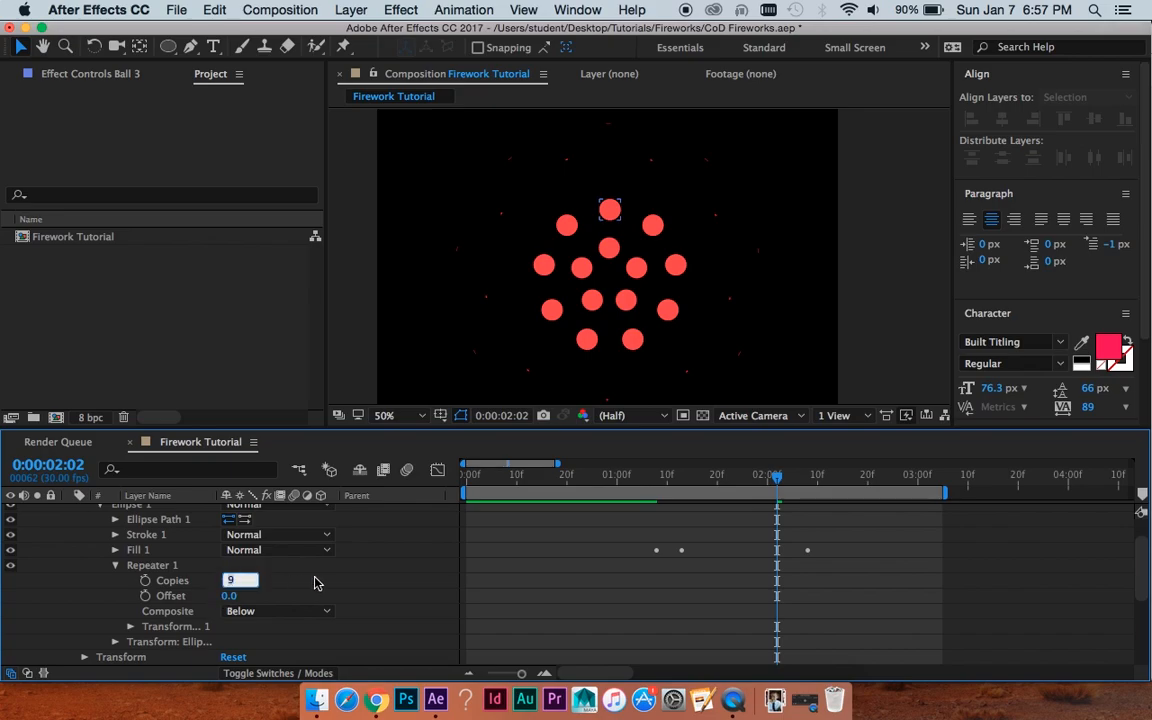
mouse_move(344, 580)
text(15)
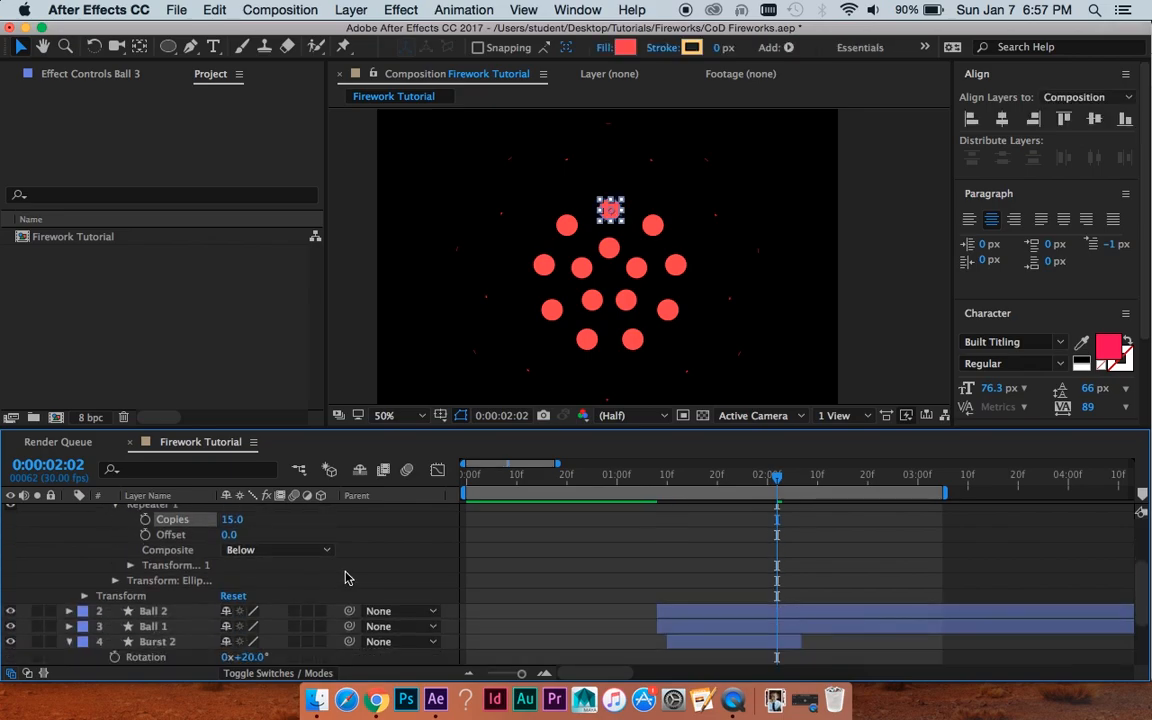
click(130, 564)
text(40)
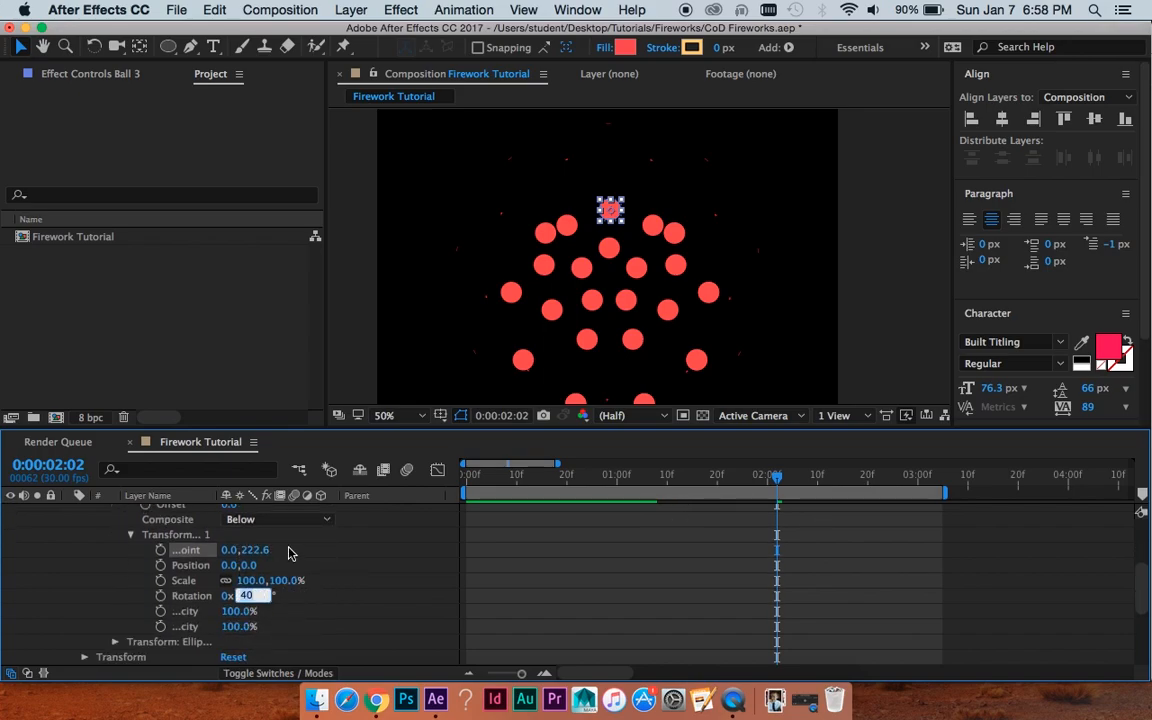
text(50/15)
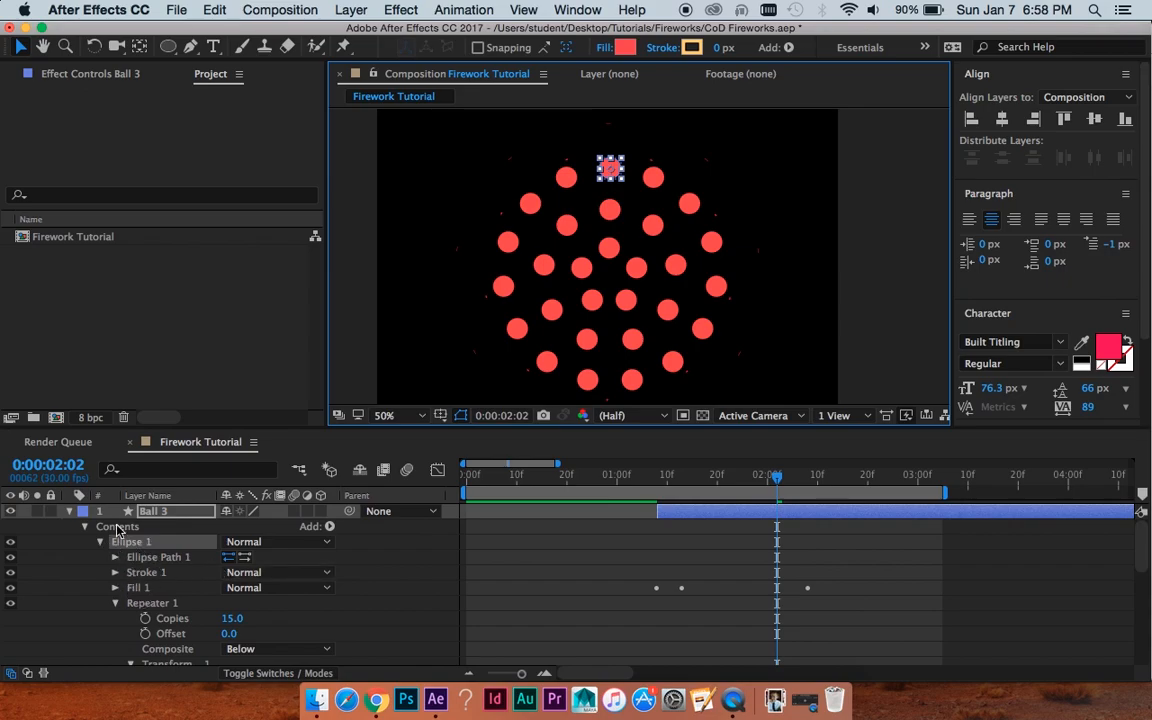
click(116, 556)
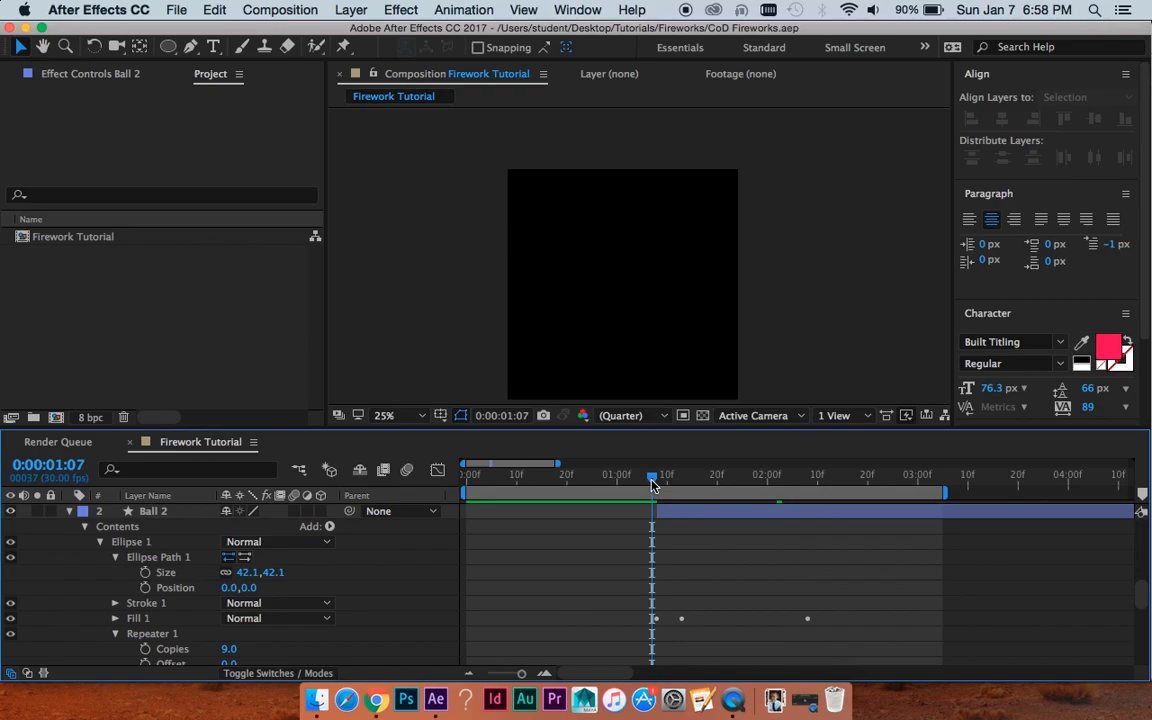
- Move the playhead to where the balls appear and scroll to the ball layers' positions
click(656, 476)
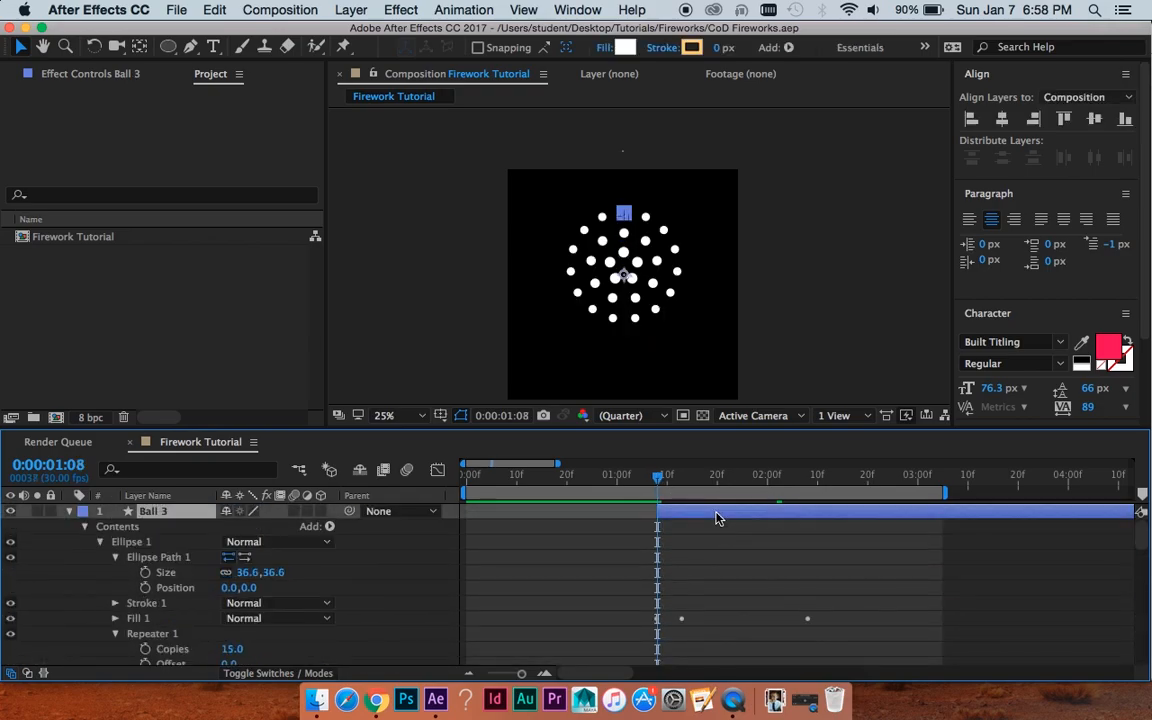
scroll(down, 3)
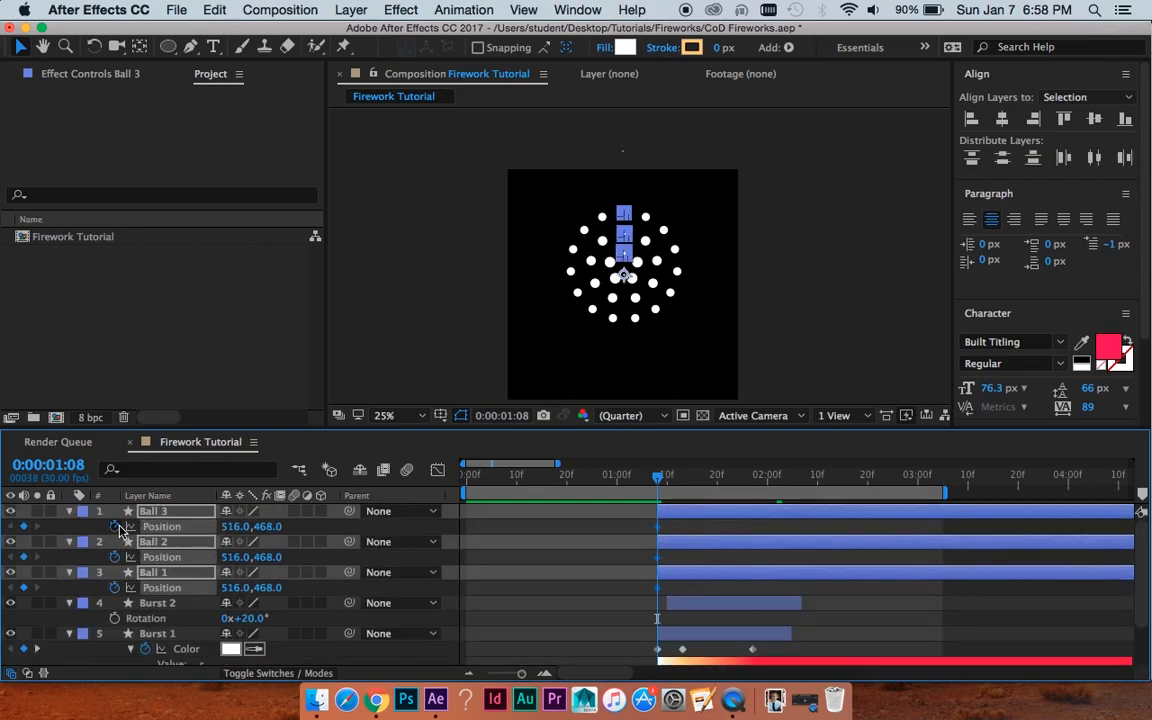
mouse_move(806, 486)
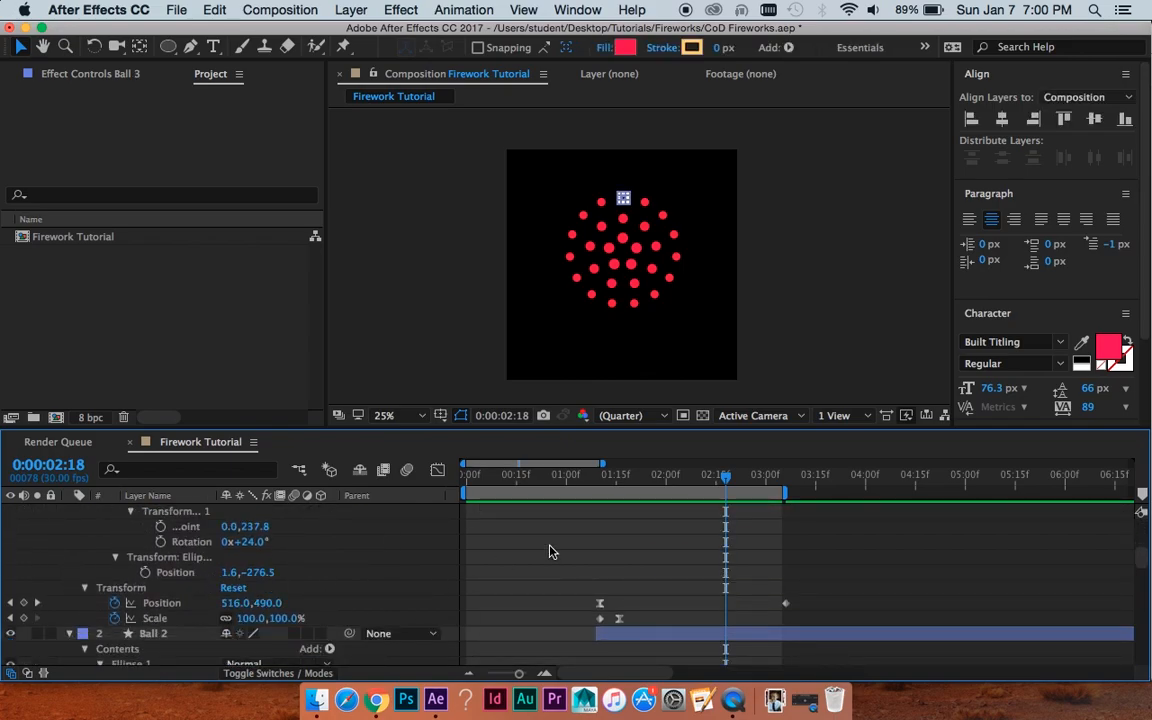
- Scroll through the Ball layers' scale and Ellipse Path Size properties
scroll(down, 3)
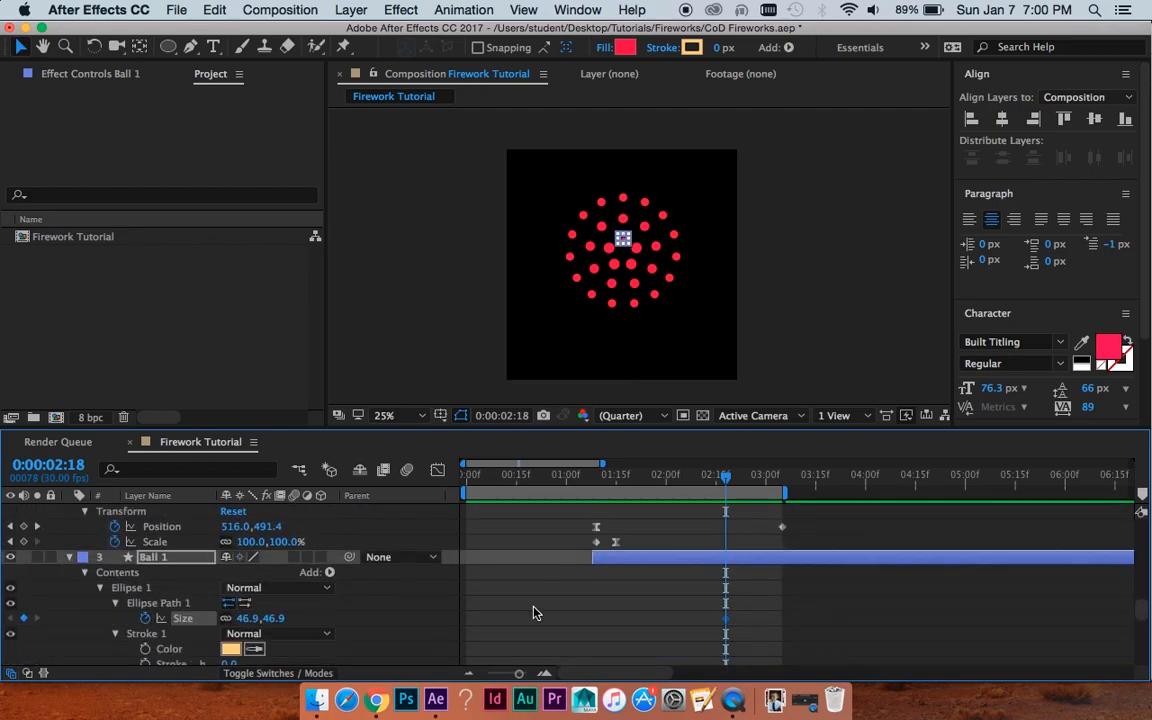
scroll(down, 3)
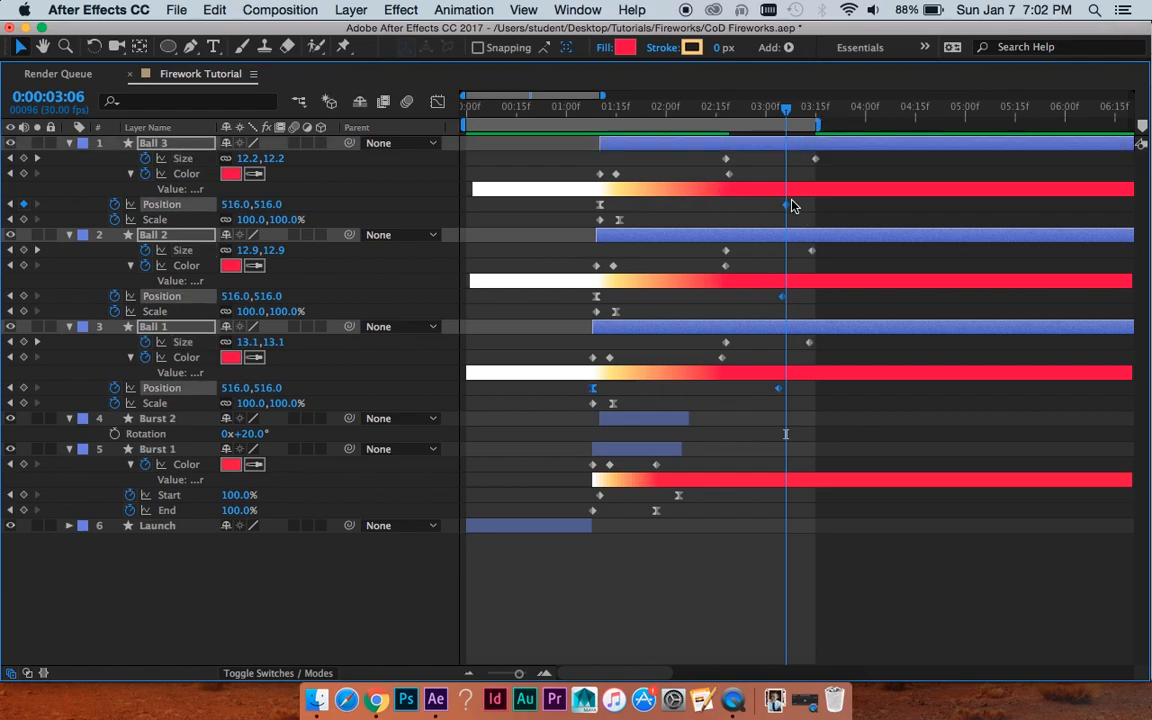
drag(784, 112, 770, 112)
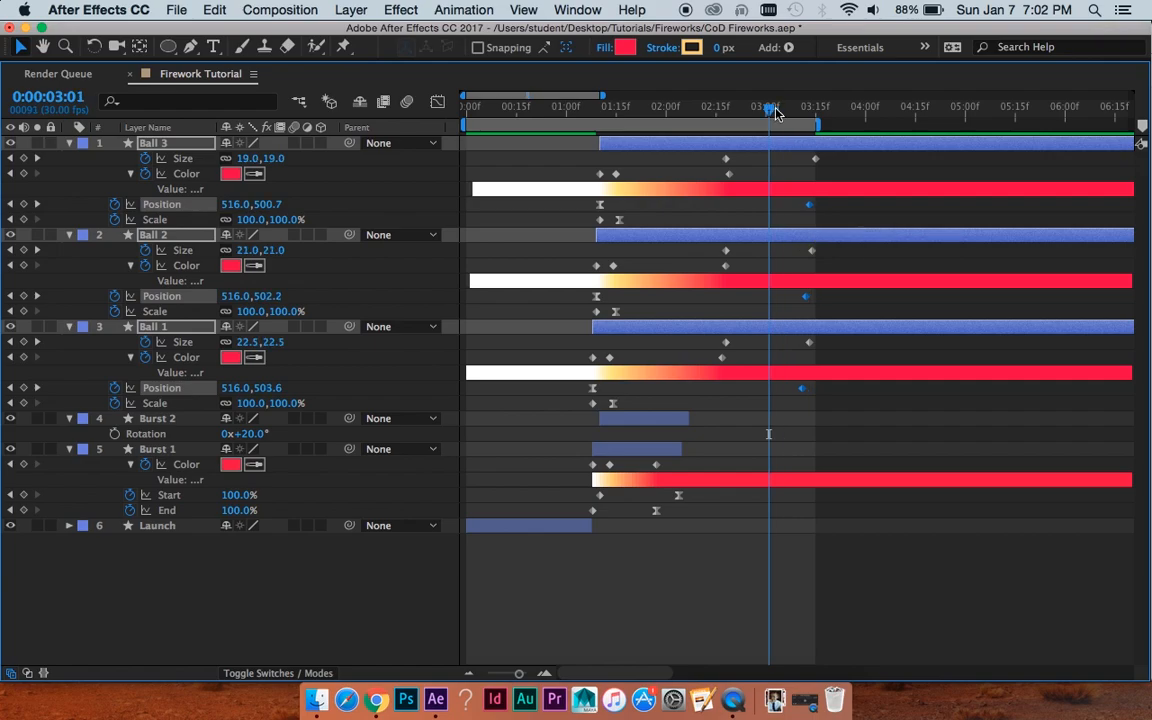